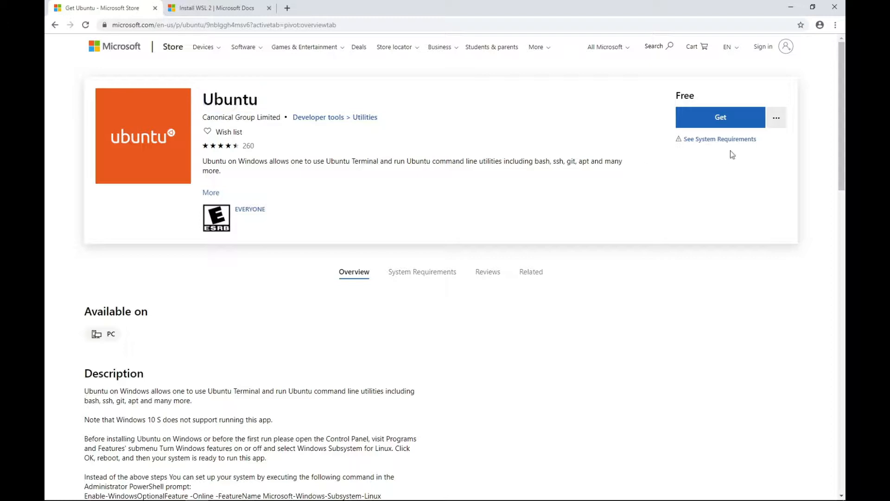
Get and install Ubuntu via Microsoft Store, launch it once, then close its terminal
{"action": "left_click", "coordinate": [719, 117]}
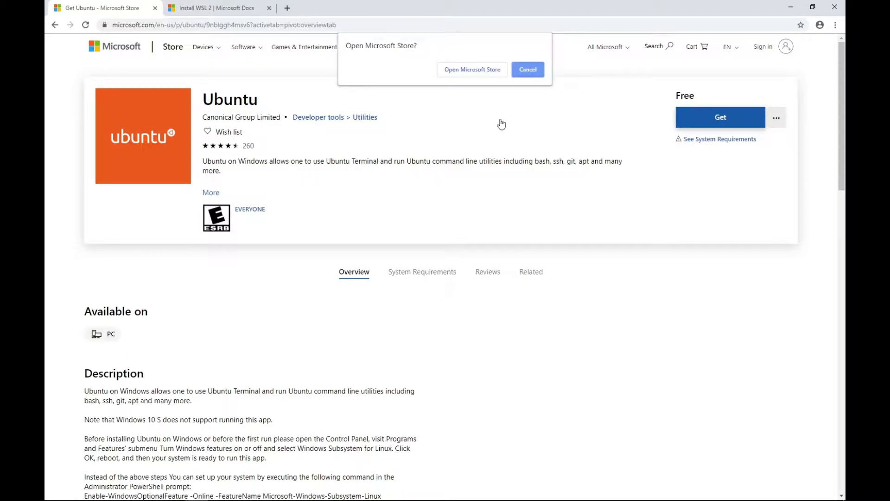
{"action": "left_click", "coordinate": [472, 69]}
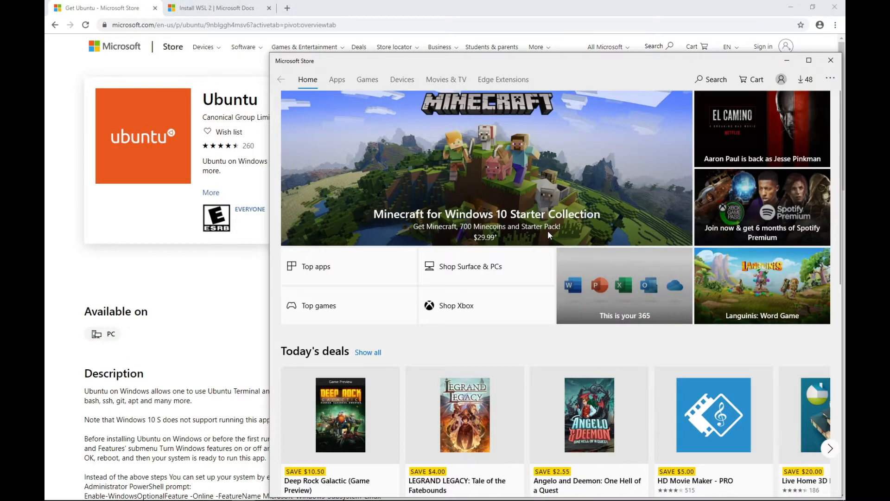
{"action": "left_click", "coordinate": [336, 79]}
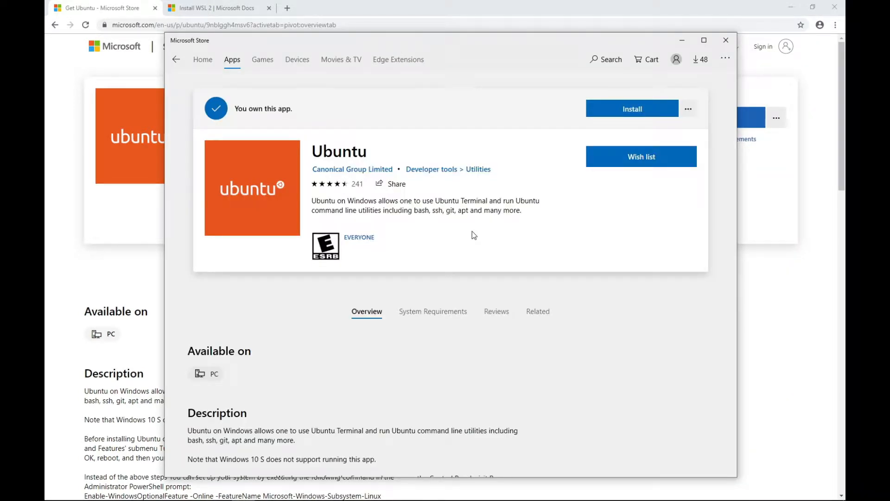
{"action": "left_click", "coordinate": [631, 109]}
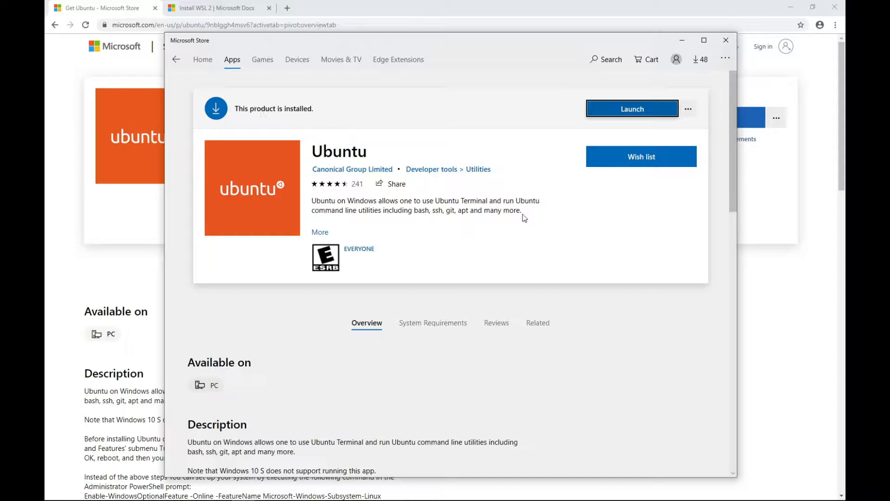
{"action": "left_click", "coordinate": [631, 108]}
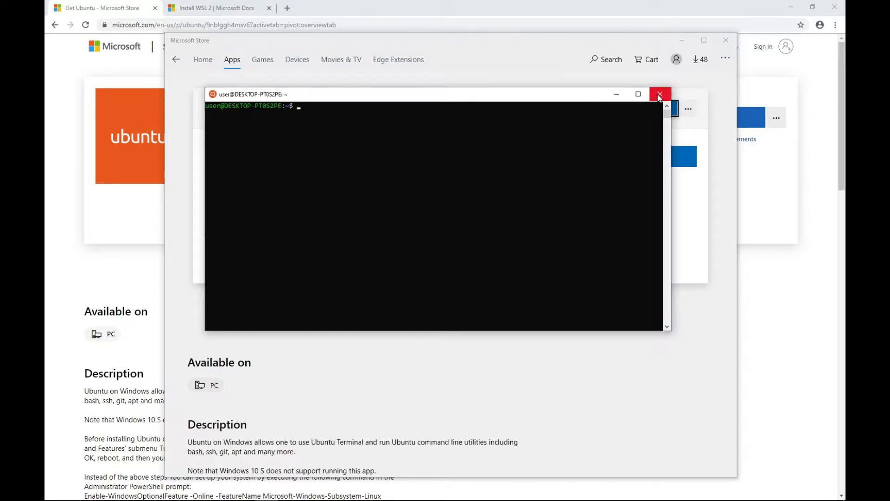
{"action": "mouse_move", "coordinate": [659, 94]}
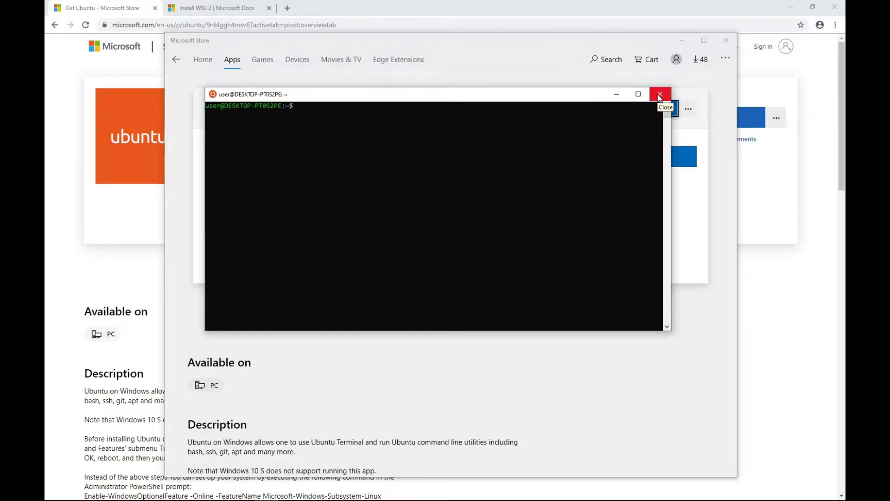
{"action": "mouse_move", "coordinate": [616, 94]}
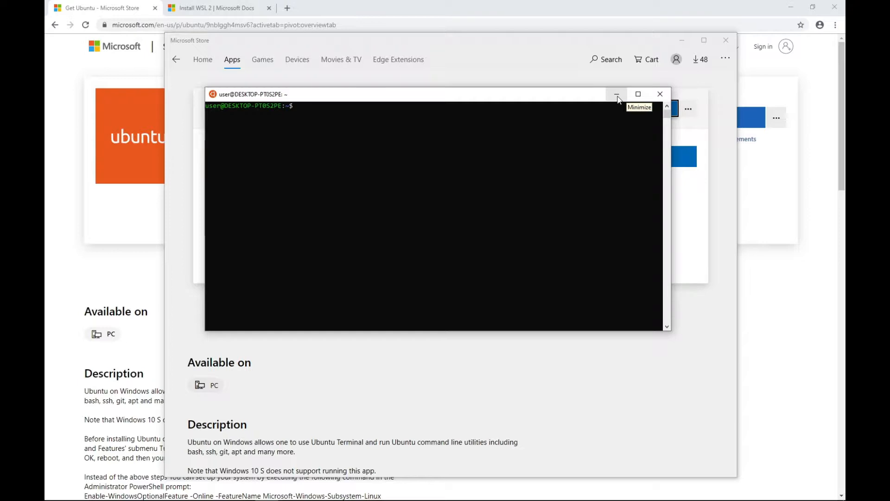
{"action": "left_click", "coordinate": [616, 94]}
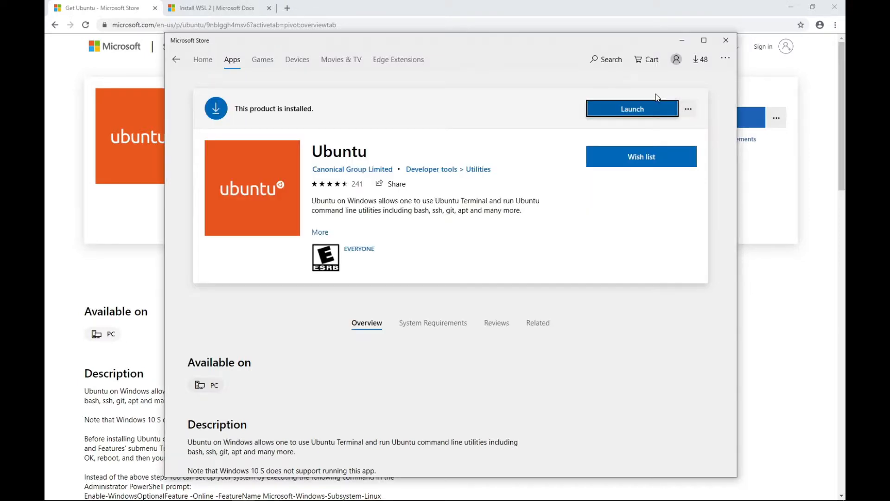
Switch to the Install WSL 2 docs tab and scroll through the instructions
{"action": "left_click", "coordinate": [218, 8]}
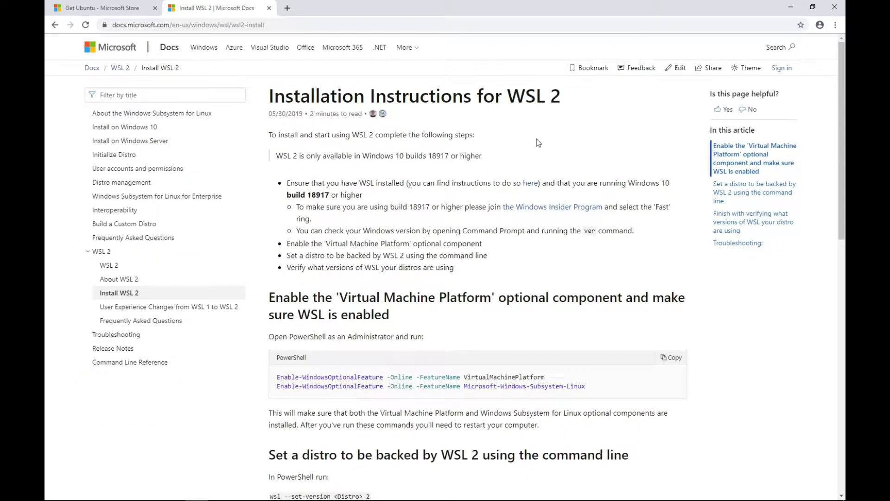
{"action": "double_click", "coordinate": [518, 96]}
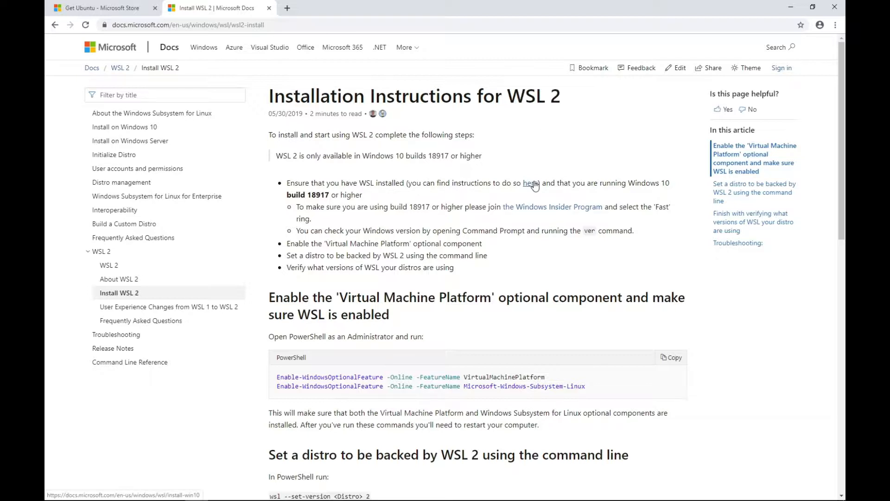
{"action": "scroll", "scroll_direction": "down", "scroll_amount": 3}
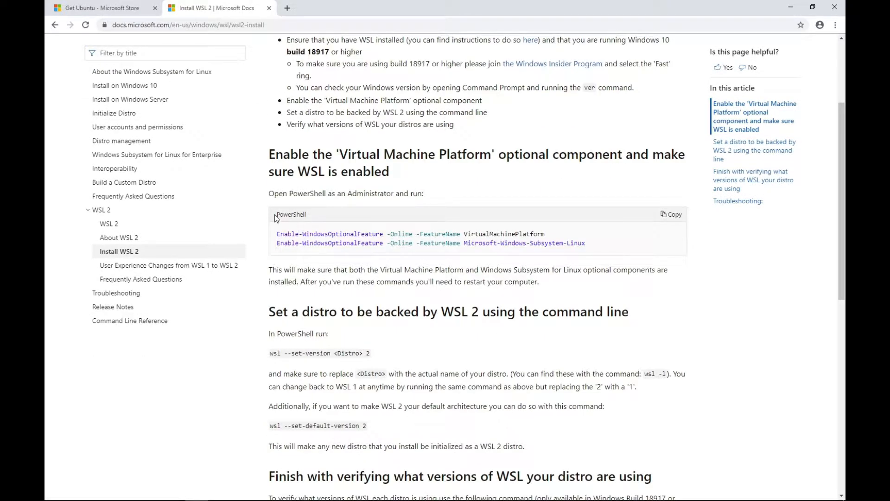
{"action": "mouse_move", "coordinate": [322, 219]}
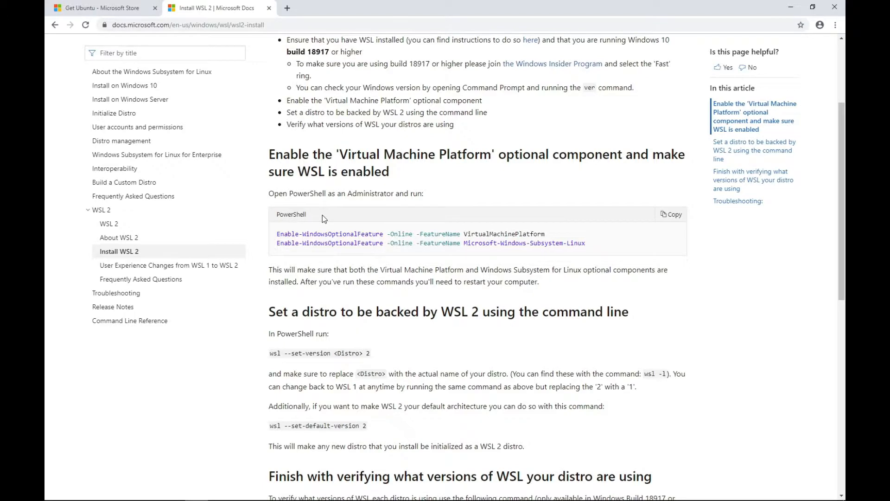
Start PowerShell as administrator and copy the VirtualMachinePlatform enable command
{"action": "left_click", "coordinate": [56, 491]}
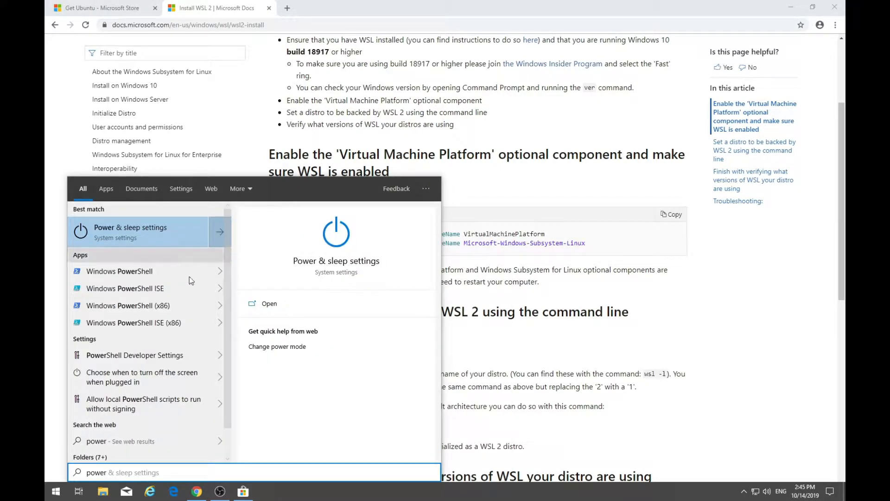
{"action": "right_click", "coordinate": [119, 270]}
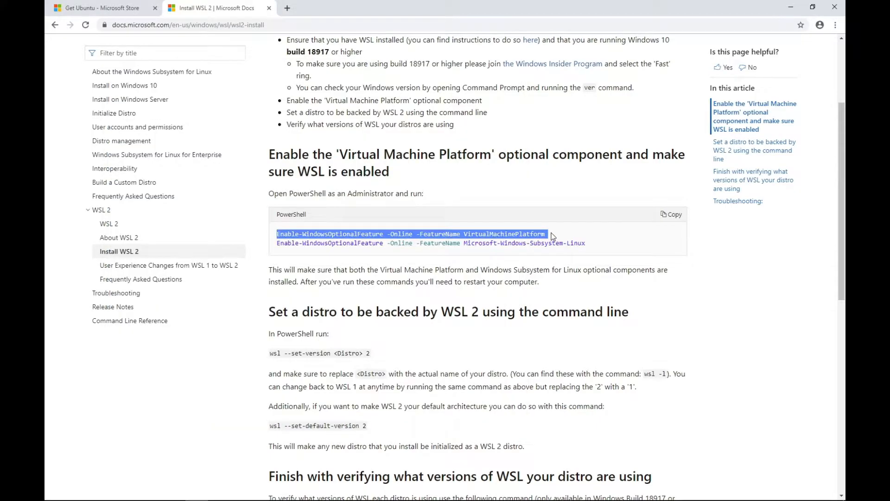
{"action": "right_click", "coordinate": [534, 234]}
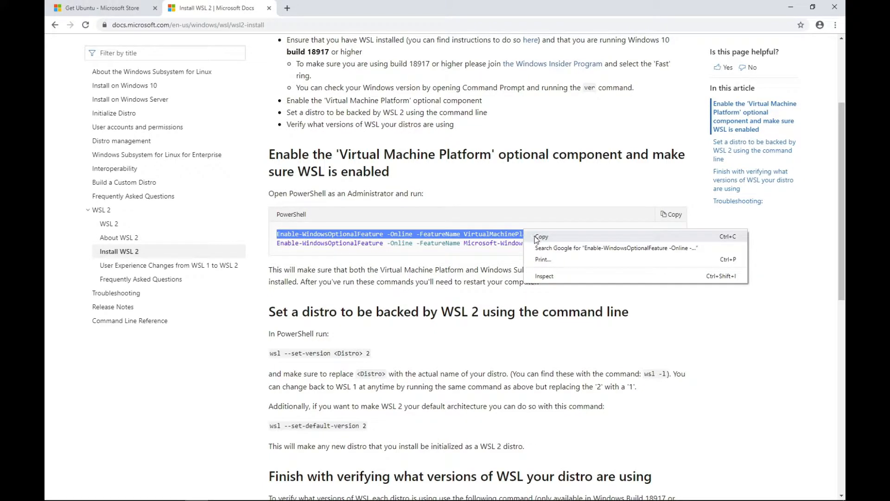
{"action": "left_click", "coordinate": [432, 242]}
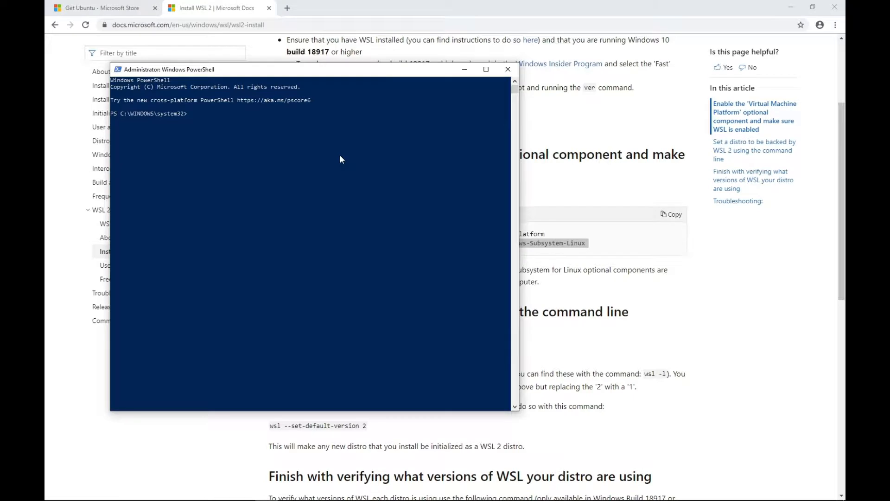
Run Enable-WindowsOptionalFeature for VirtualMachinePlatform and list installed WSL distributions
{"action": "type", "text": "Enable-WindowsOptionalFeature -Online -FeatureName VirtualMachinePlatform"}
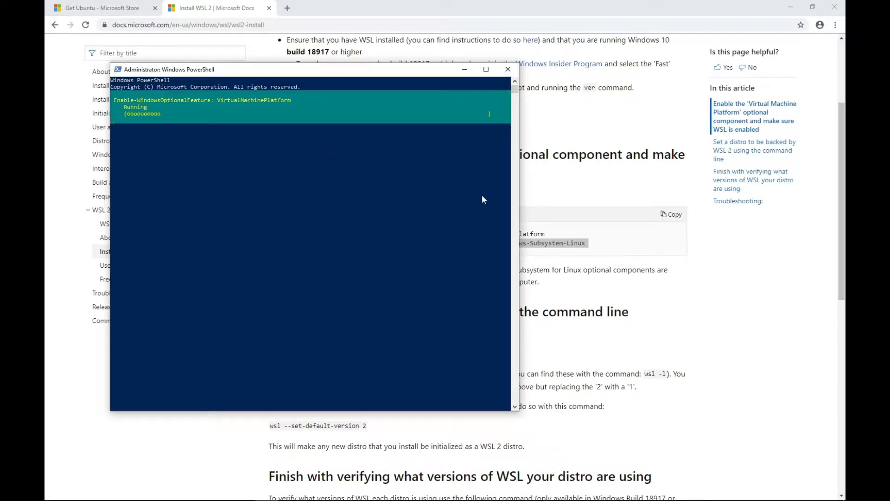
{"action": "mouse_move", "coordinate": [603, 251]}
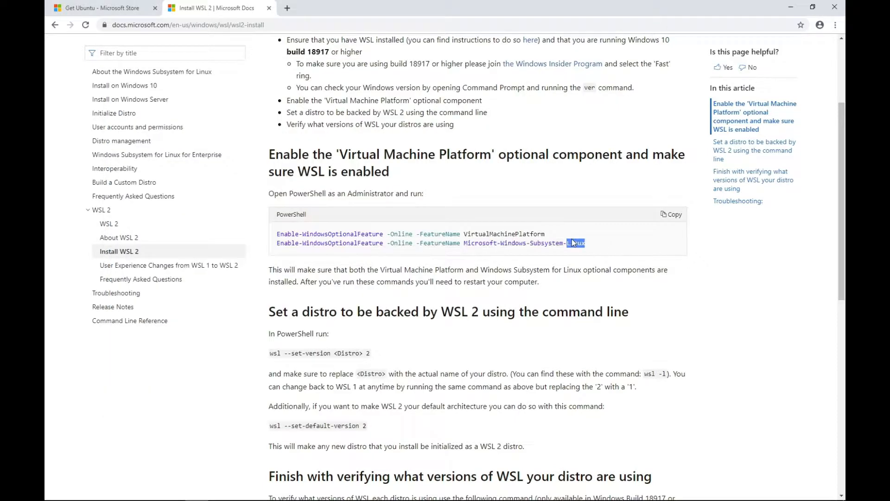
{"action": "scroll", "scroll_direction": "down", "scroll_amount": 3}
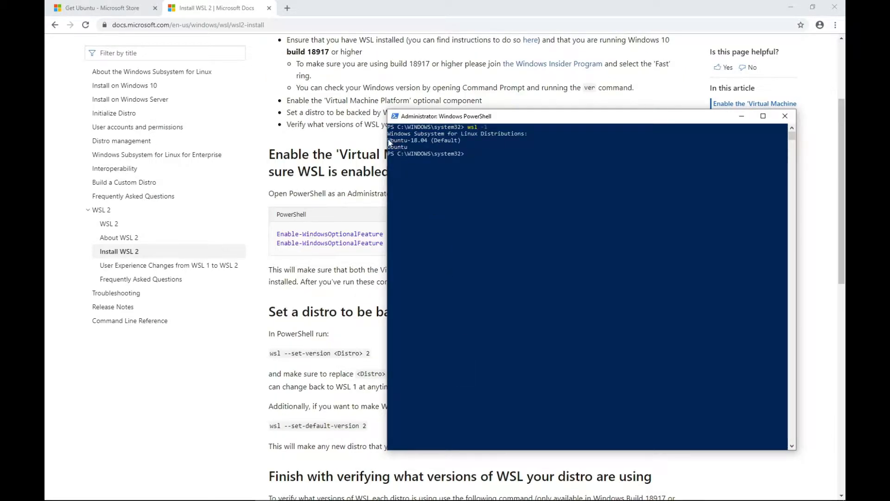
{"action": "left_click", "coordinate": [485, 174]}
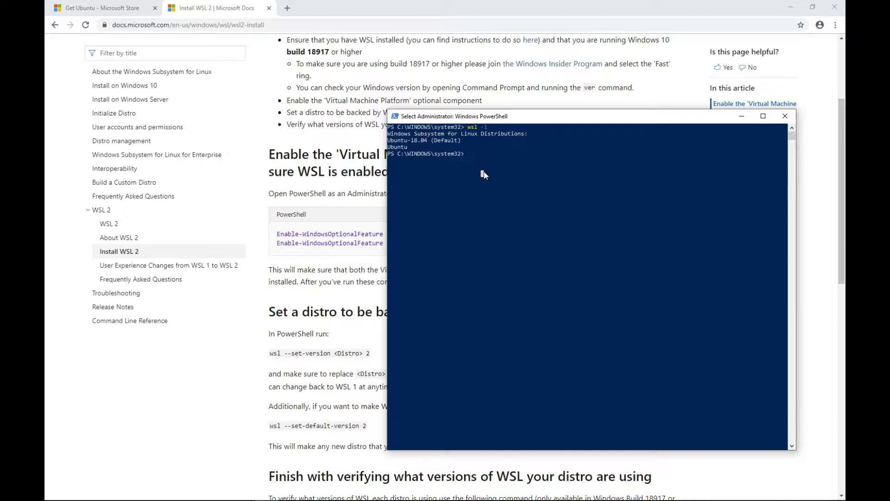
{"action": "type", "text": "wsl --setdefault"}
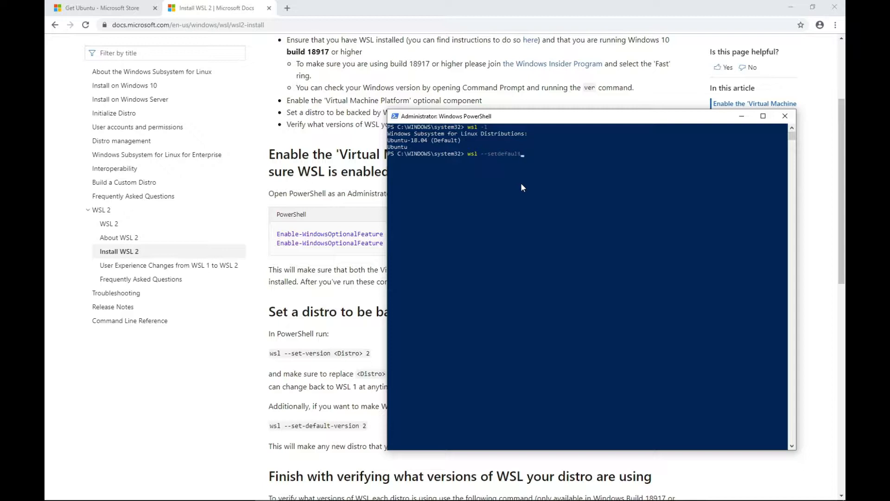
Make Ubuntu-18.04 the default WSL distribution, then exit PowerShell
{"action": "key", "text": "backspace"}
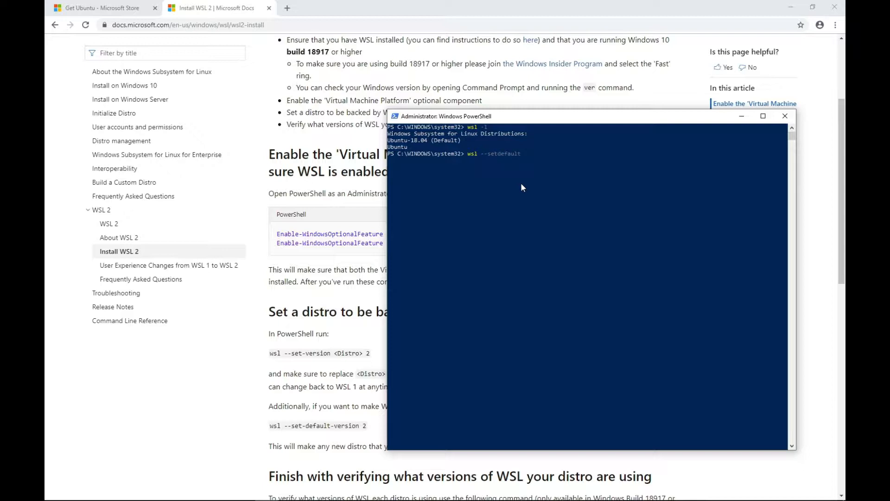
{"action": "type", "text": "Ubuntu-18.04 2"}
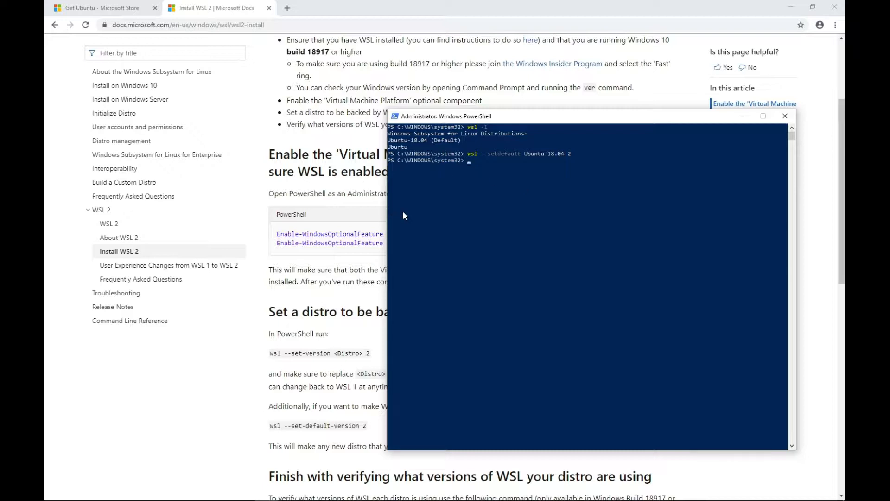
{"action": "mouse_move", "coordinate": [559, 161]}
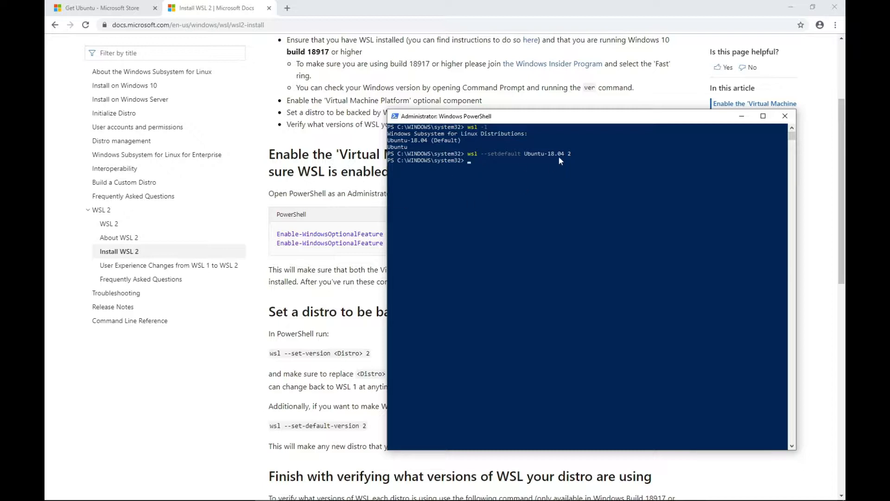
{"action": "double_click", "coordinate": [542, 153]}
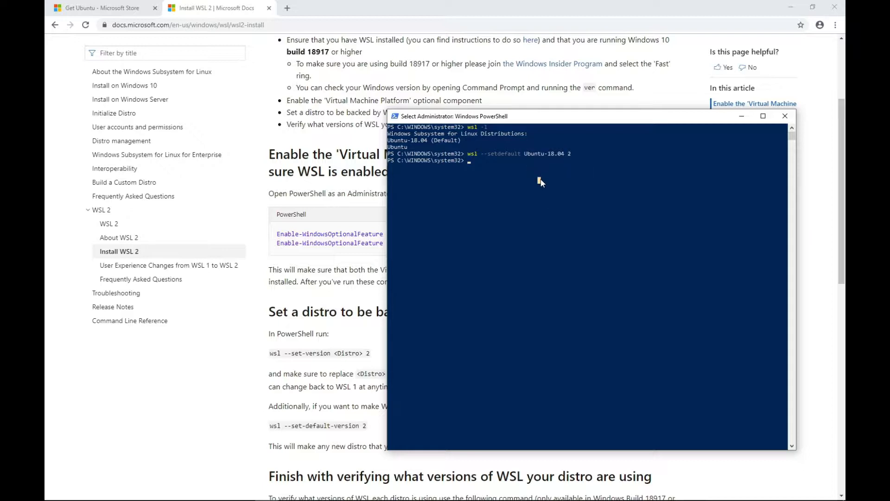
{"action": "type", "text": "exi"}
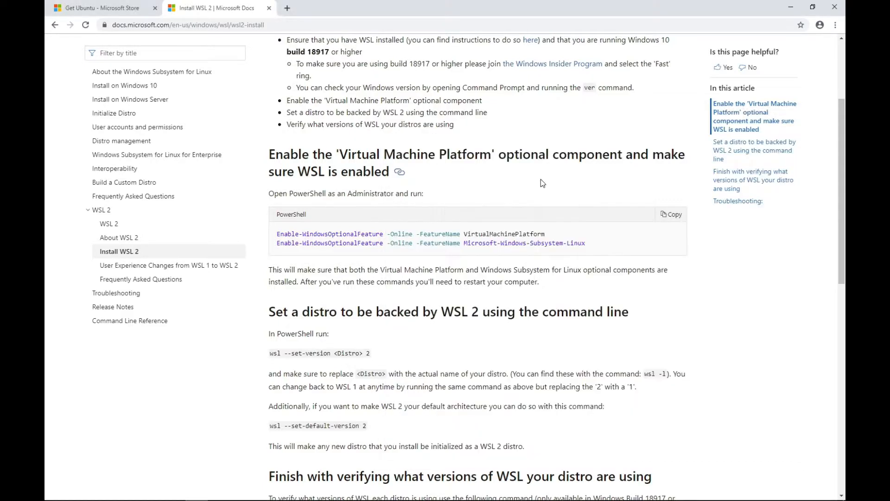
Find and bring up the Ubuntu terminal from the Start menu
{"action": "left_click", "coordinate": [55, 491]}
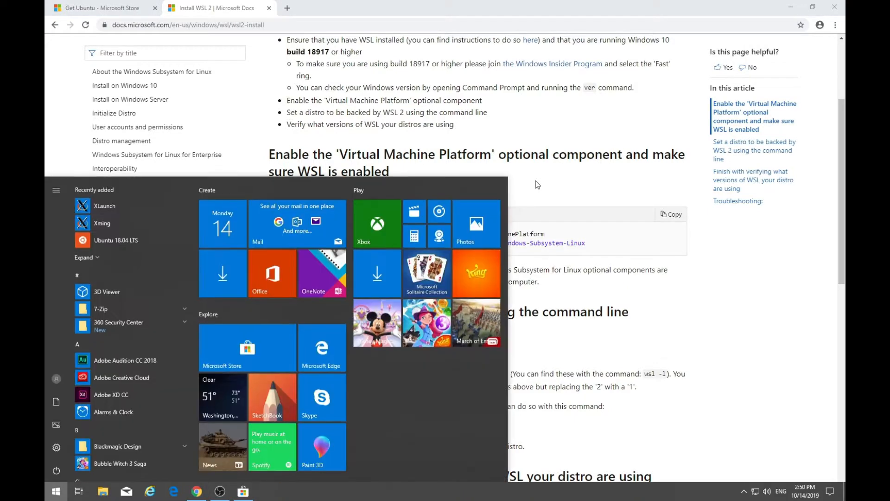
{"action": "type", "text": "ubuntu"}
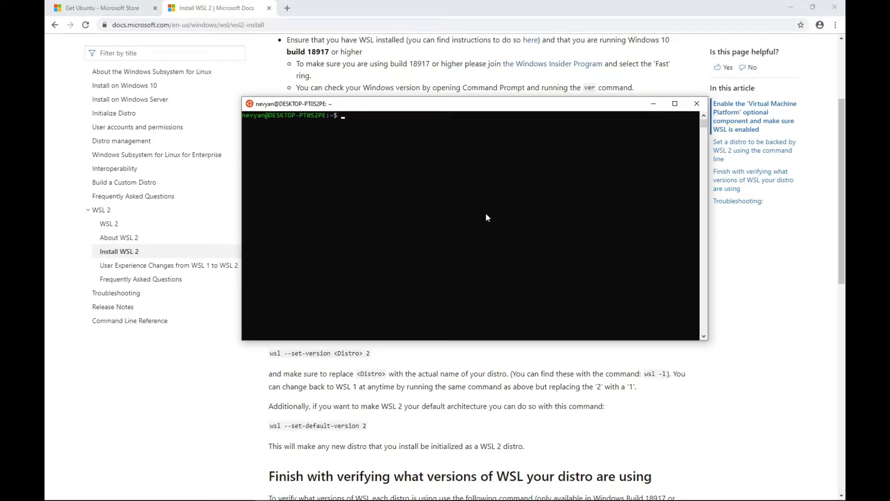
{"action": "left_click", "coordinate": [674, 103]}
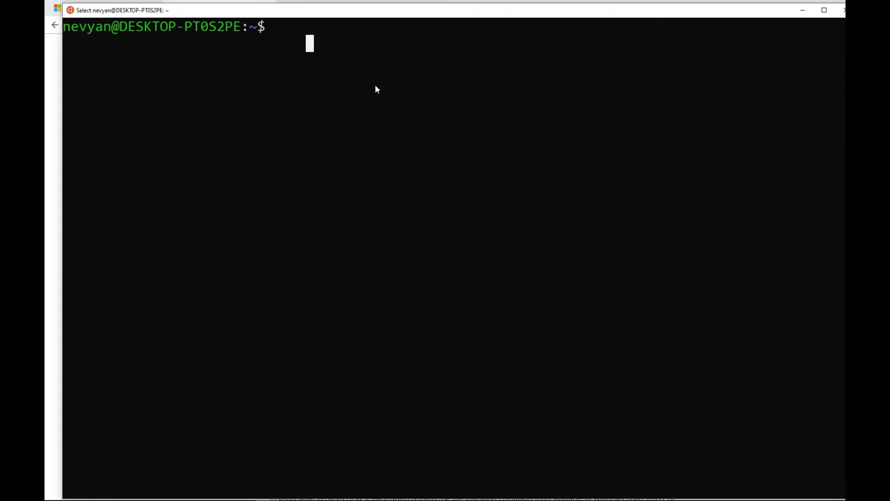
Run sudo apt update && sudo apt dist-upgrade, then lsb_release -a showing 18.04.3 LTS
{"action": "type", "text": "sudo"}
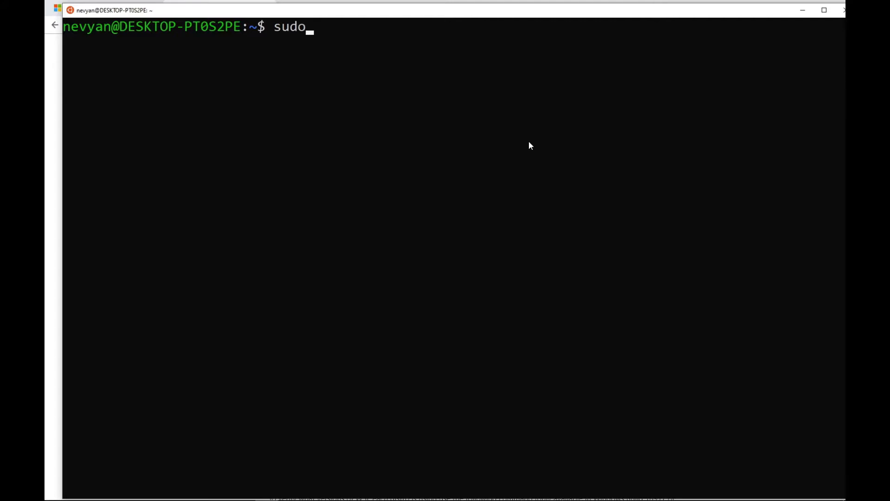
{"action": "type", "text": "apt"}
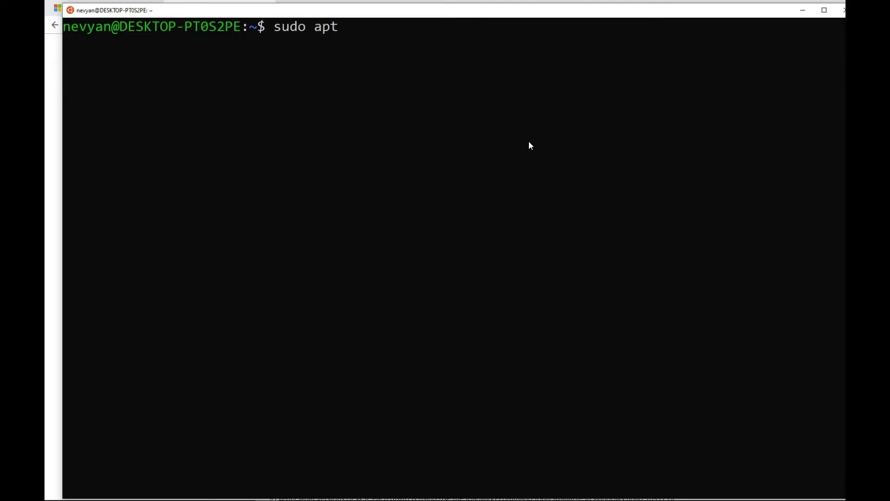
{"action": "type", "text": "update &&"}
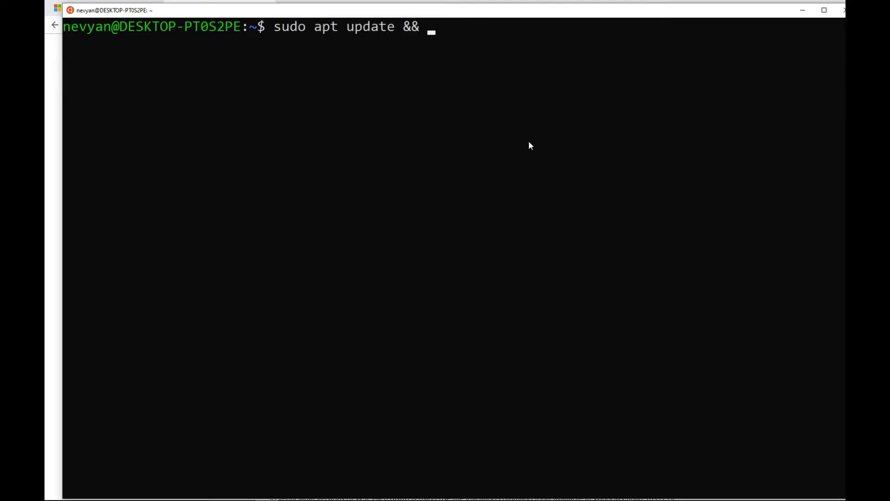
{"action": "type", "text": "sudo apt dis"}
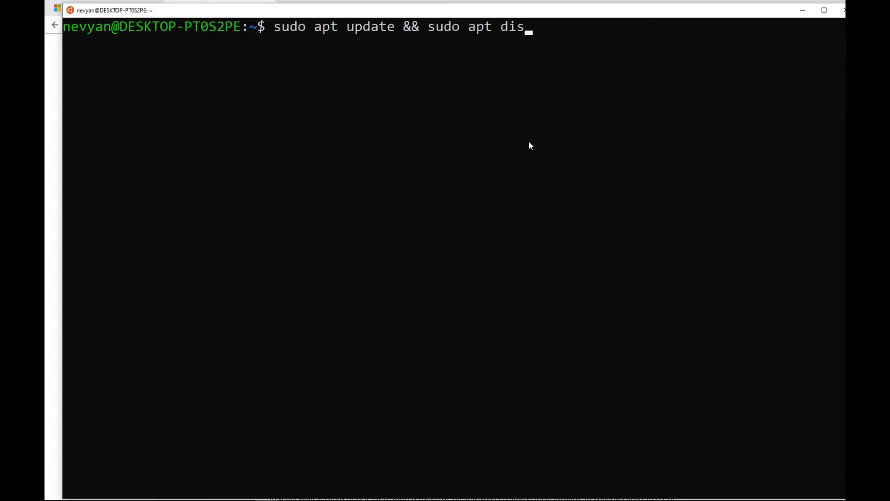
{"action": "type", "text": "t-upgrade"}
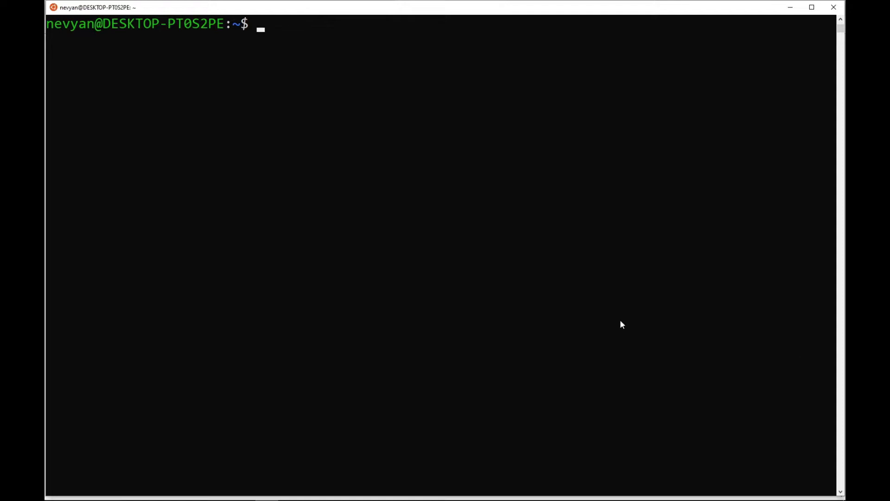
{"action": "type", "text": "lsb_release -a"}
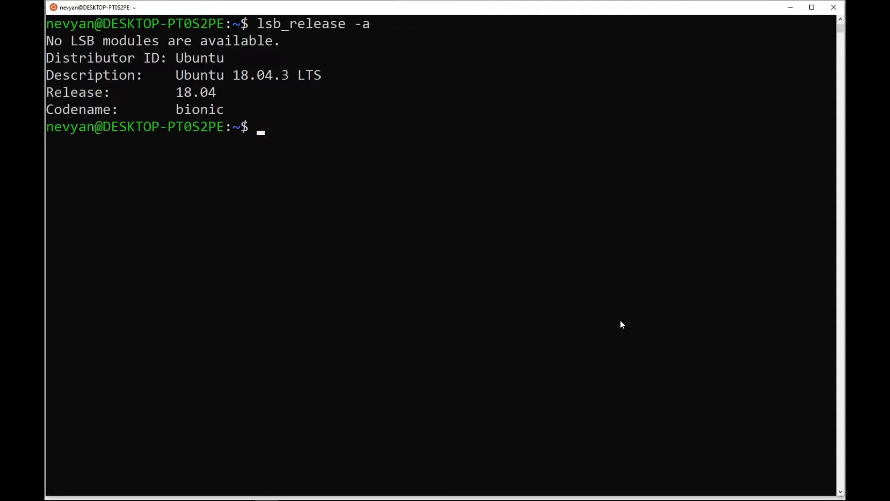
{"action": "mouse_move", "coordinate": [525, 247]}
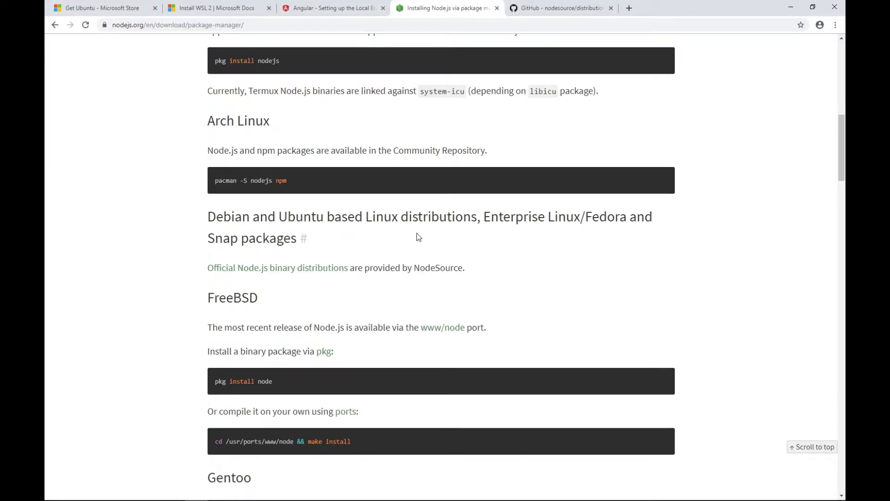
{"action": "mouse_move", "coordinate": [289, 239]}
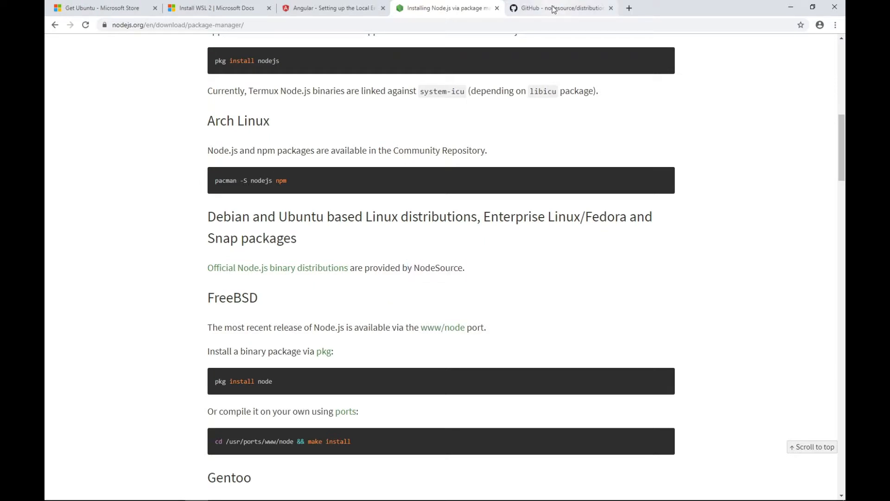
{"action": "mouse_move", "coordinate": [562, 8]}
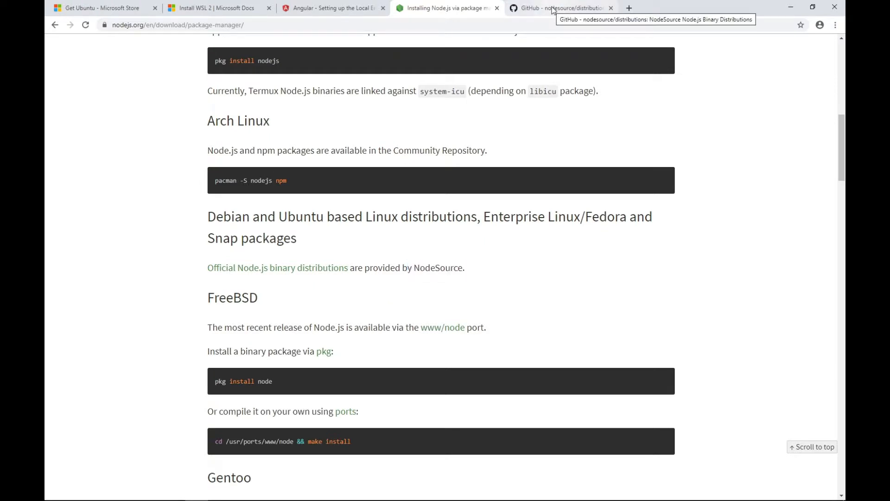
Switch to the nodesource/distributions GitHub tab with the Node.js v12.x Ubuntu commands
{"action": "left_click", "coordinate": [559, 8]}
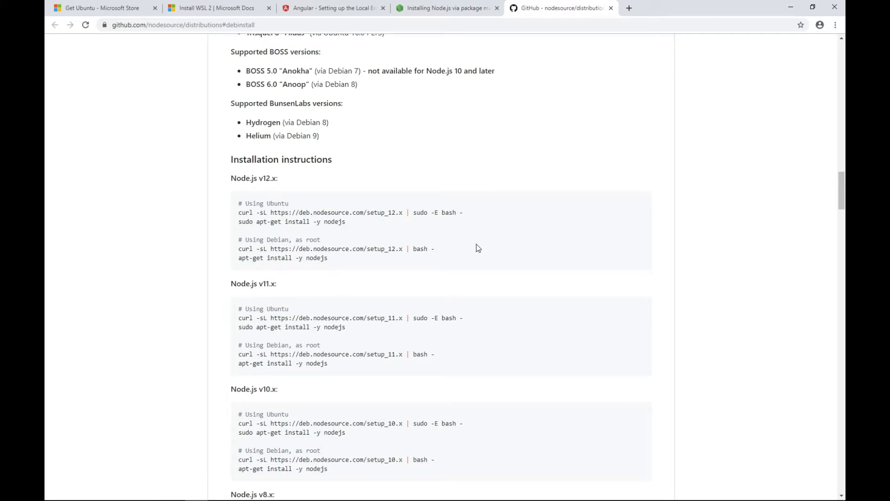
{"action": "mouse_move", "coordinate": [354, 228]}
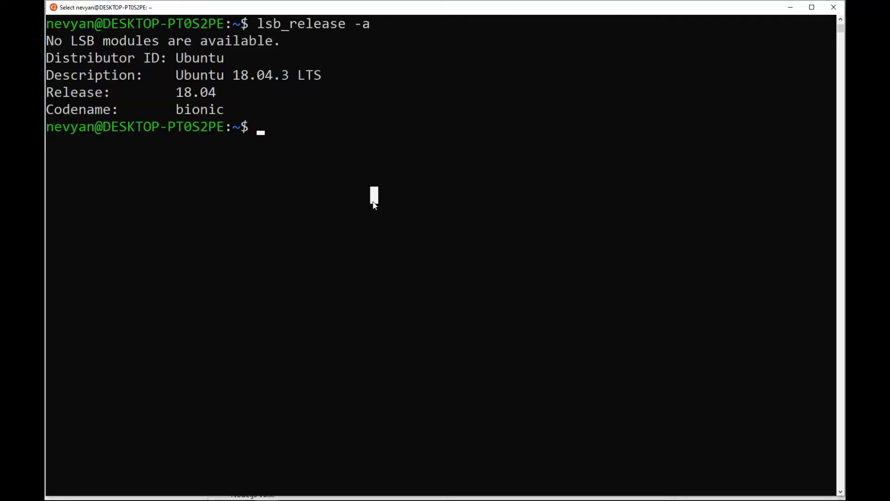
Run the NodeSource setup_12.x script, install nodejs, and confirm v12.11.1 with node -v
{"action": "type", "text": "curl -sL https://deb.nodesource.com/setup_12.x | sudo -E bash -"}
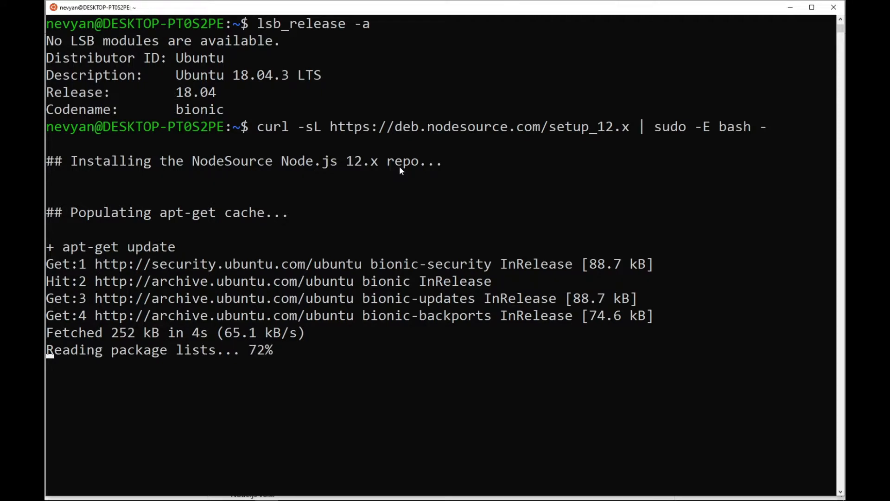
{"action": "left_click", "coordinate": [559, 8]}
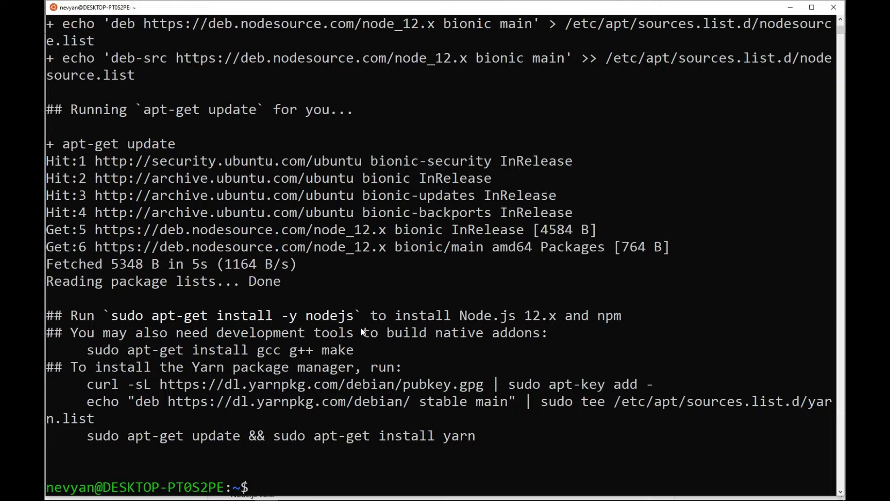
{"action": "type", "text": "sudo apt-get install -y nodejs"}
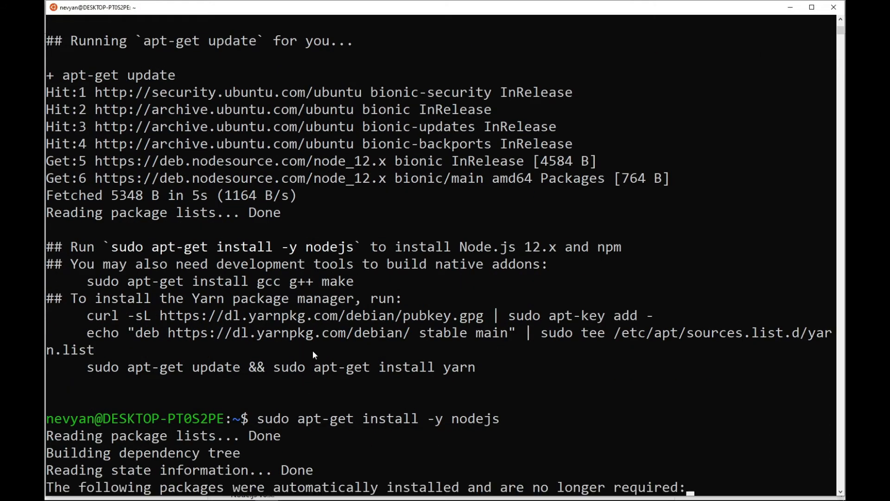
{"action": "scroll", "scroll_direction": "down", "scroll_amount": 3}
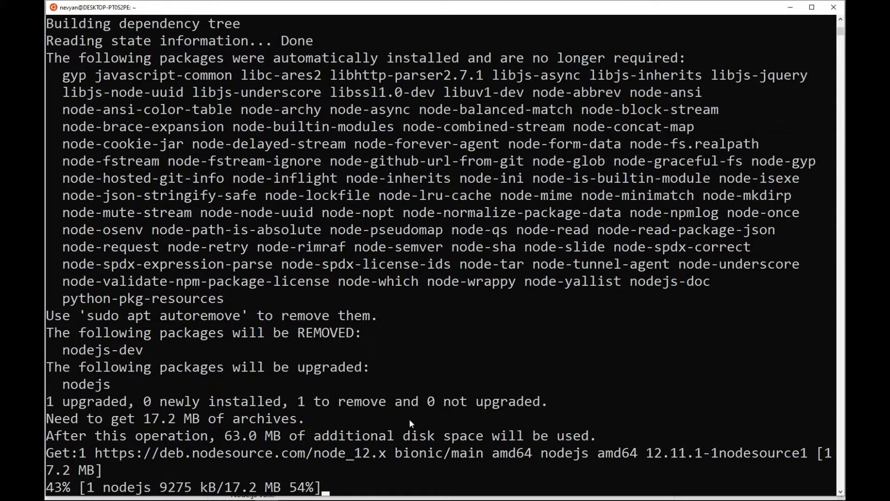
{"action": "mouse_move", "coordinate": [365, 462]}
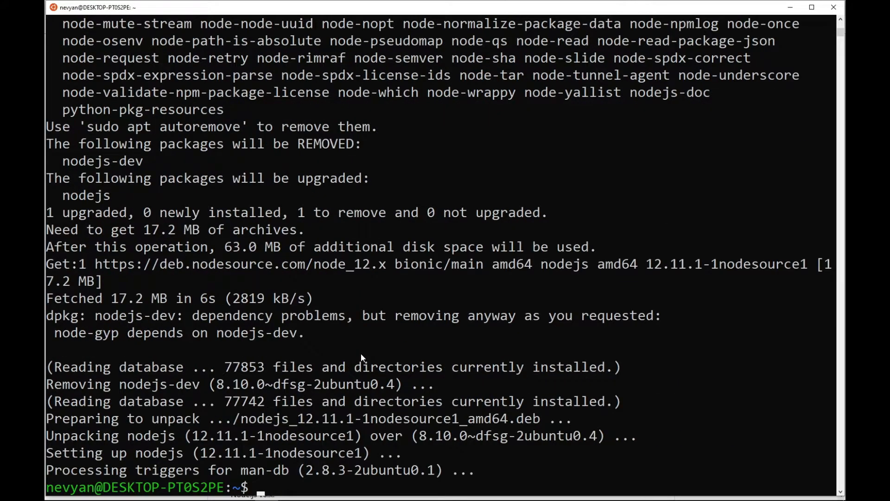
{"action": "type", "text": "node -v"}
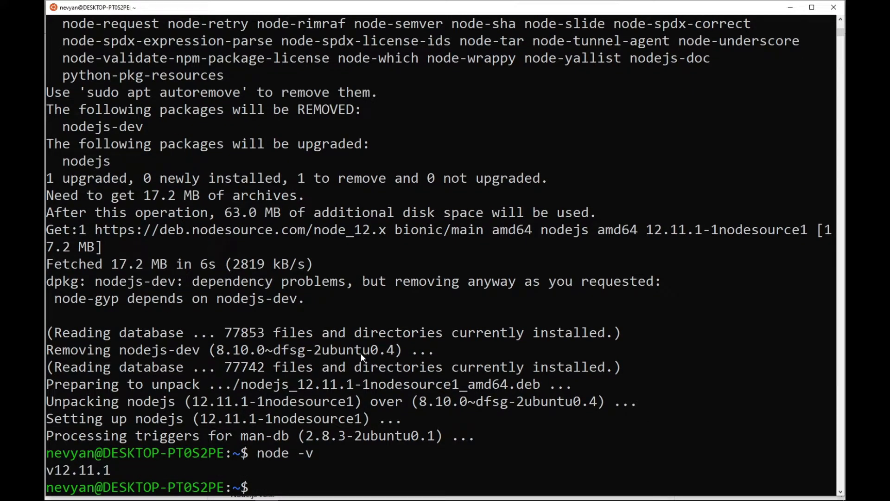
{"action": "type", "text": "n"}
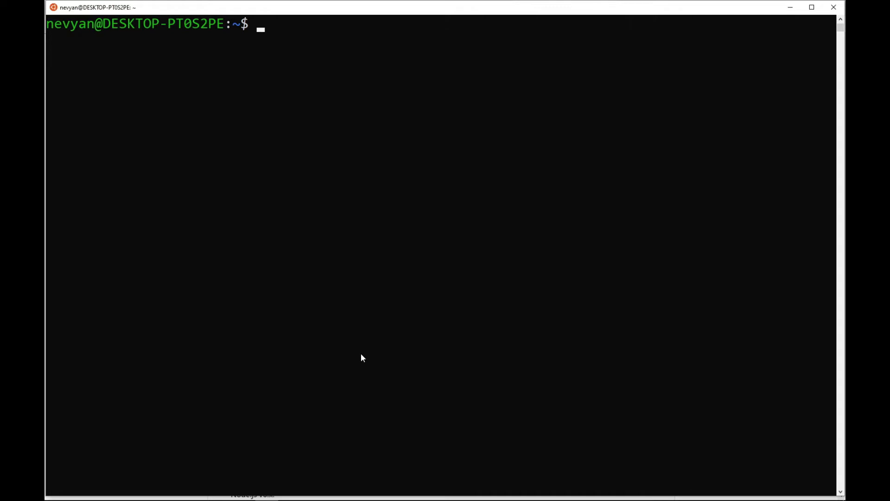
{"action": "type", "text": "npm i -g"}
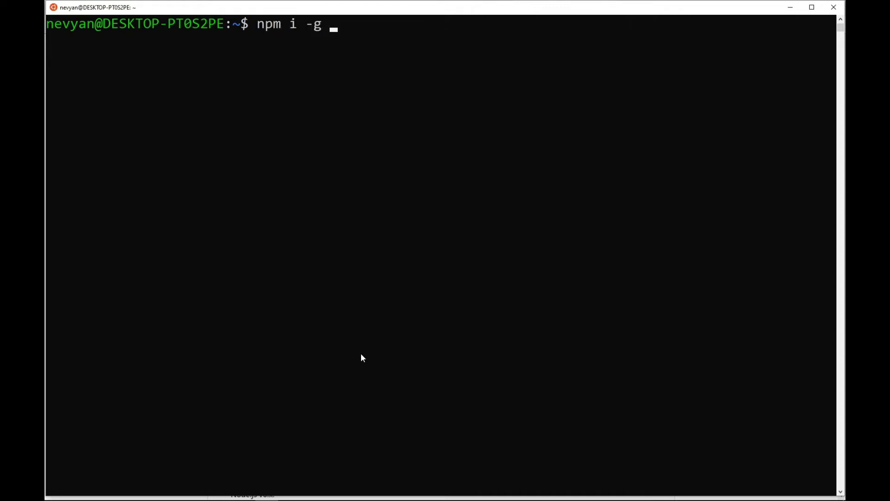
{"action": "type", "text": "@"}
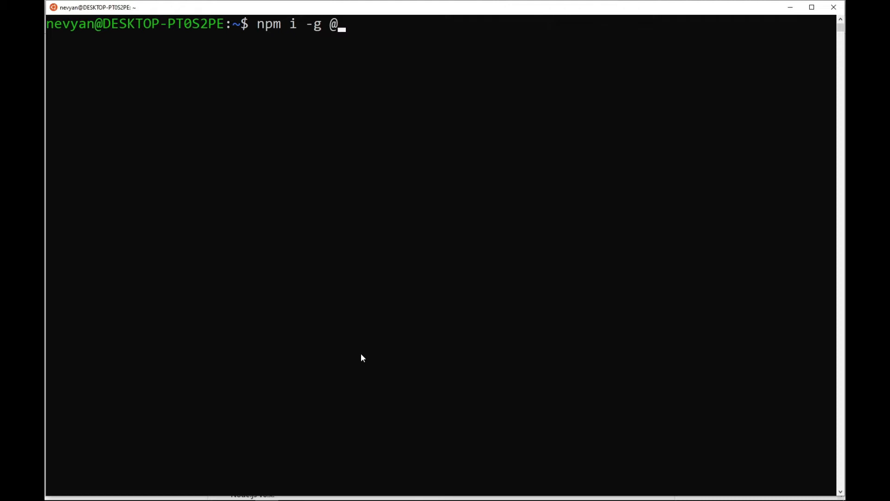
{"action": "type", "text": "angular/cli"}
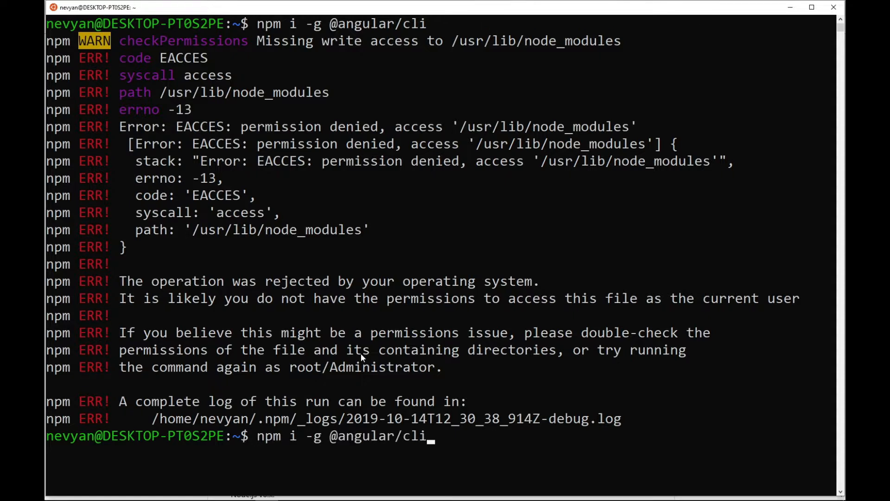
{"action": "type", "text": "sudo"}
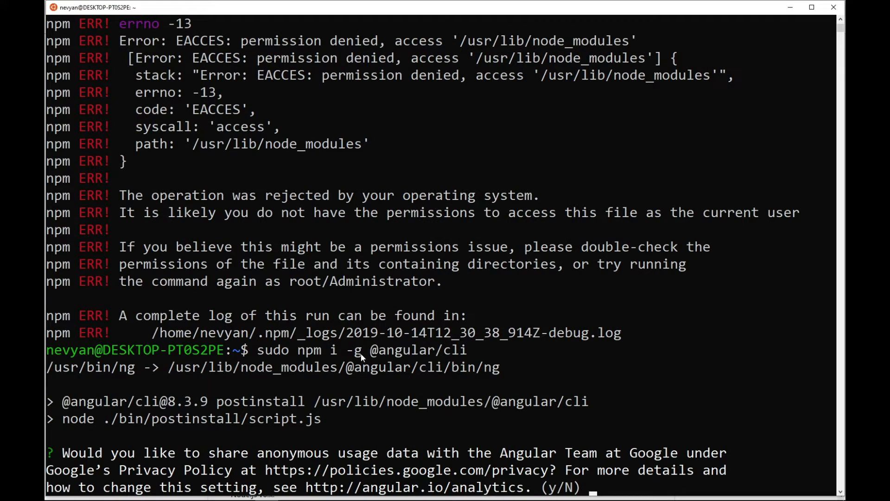
{"action": "type", "text": "N"}
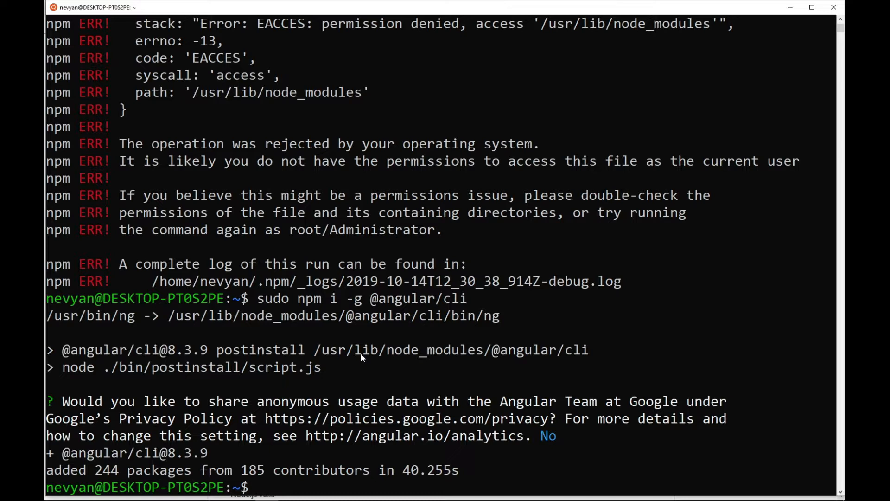
{"action": "type", "text": "cl"}
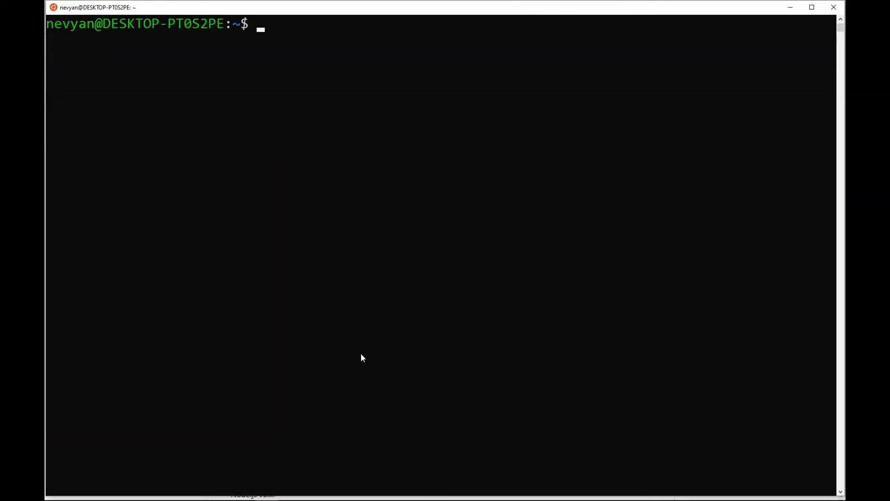
Run ng new project, answer n to Angular routing, and let npm install packages
{"action": "type", "text": "ng ne"}
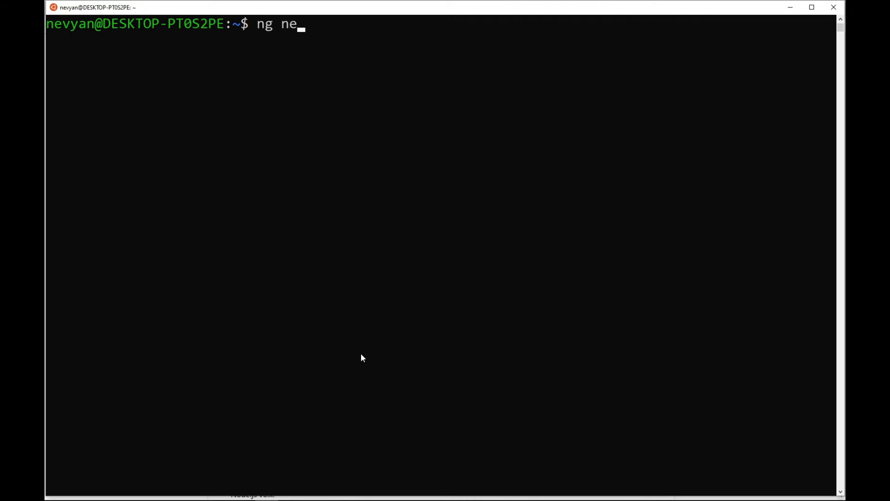
{"action": "type", "text": "w"}
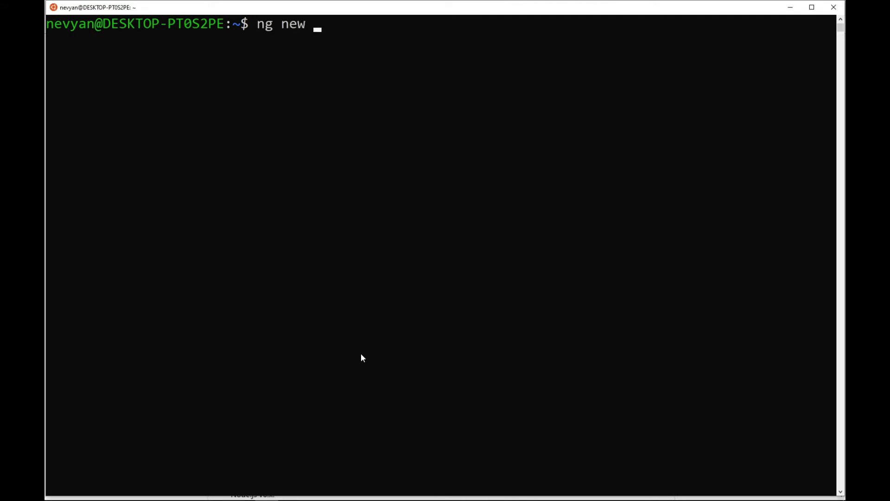
{"action": "type", "text": "proj"}
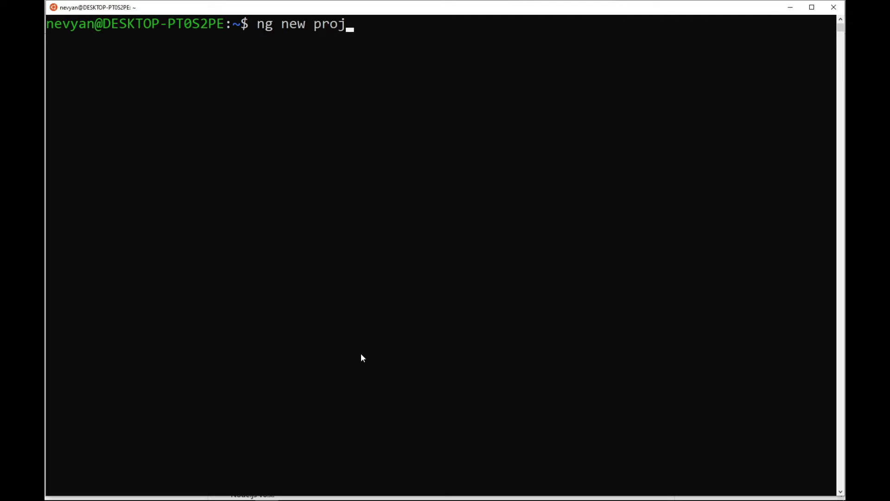
{"action": "type", "text": "ect"}
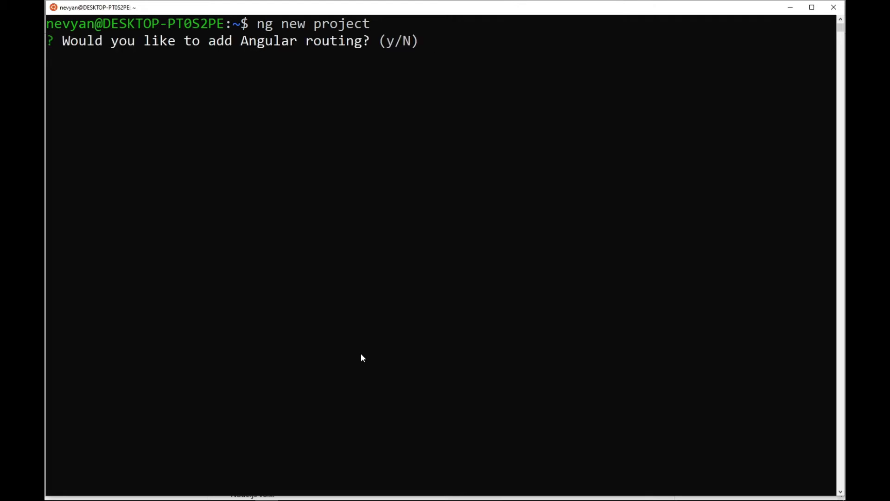
{"action": "type", "text": "n"}
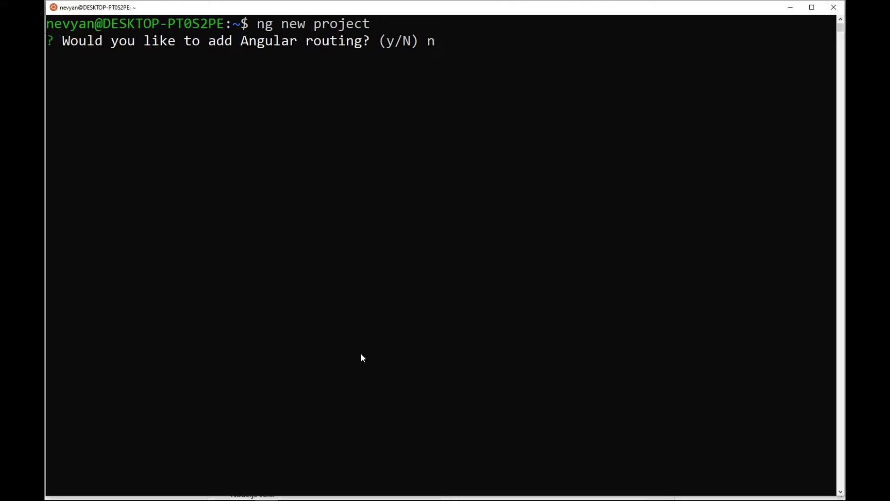
{"action": "key", "text": "enter"}
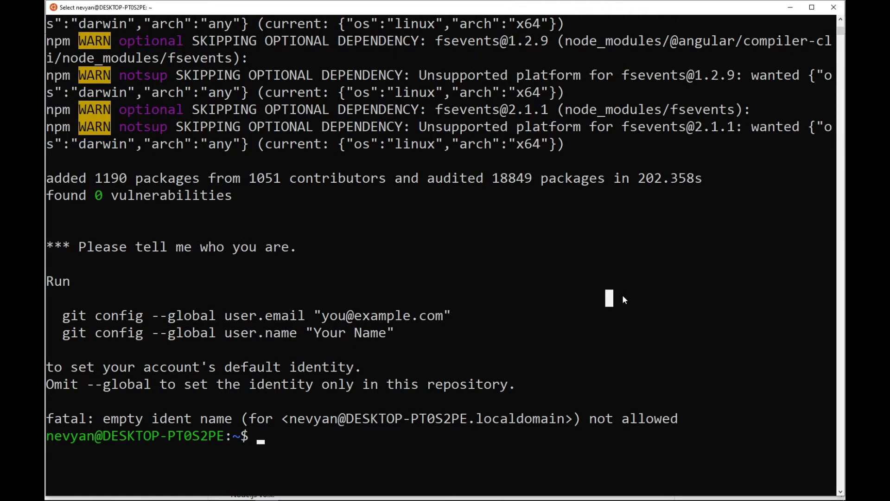
Change into the project folder and start ng serve on localhost:4200
{"action": "type", "text": "ls"}
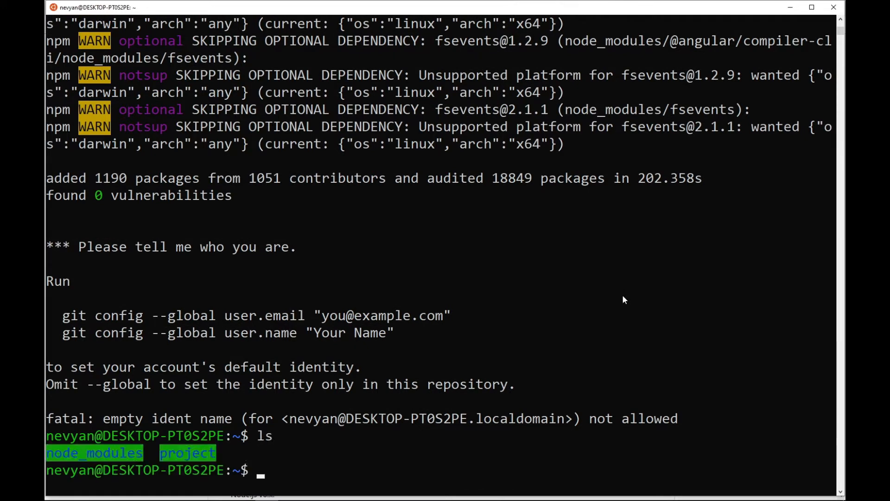
{"action": "type", "text": "cd p"}
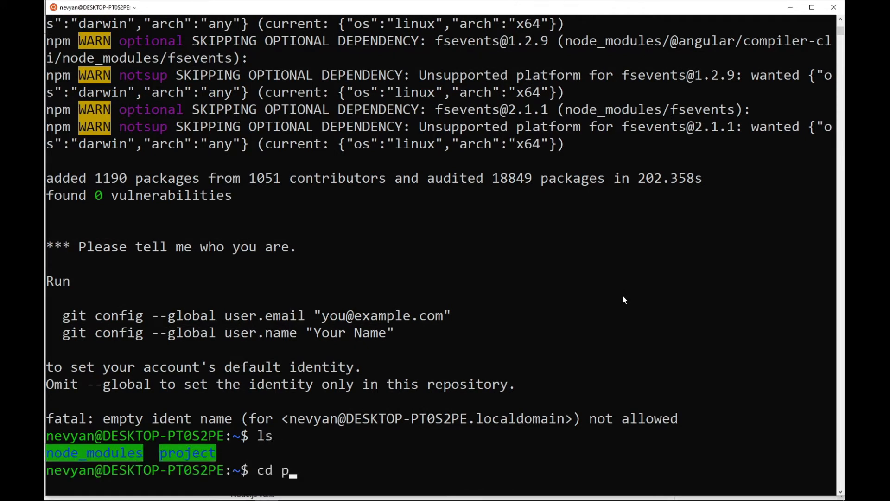
{"action": "key", "text": "Return"}
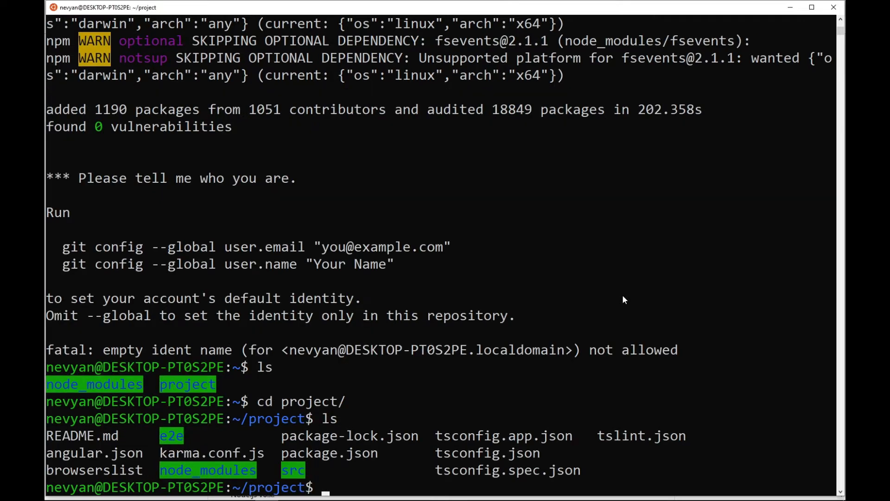
{"action": "type", "text": "ng serve"}
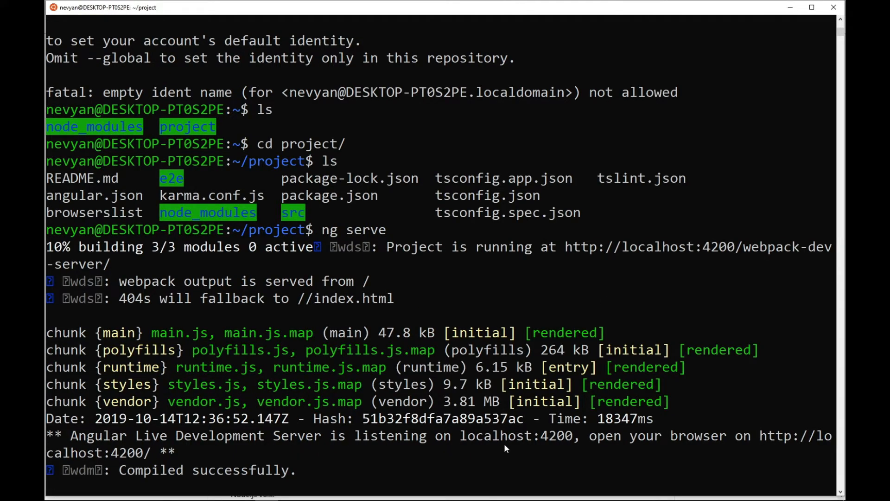
{"action": "mouse_move", "coordinate": [778, 444]}
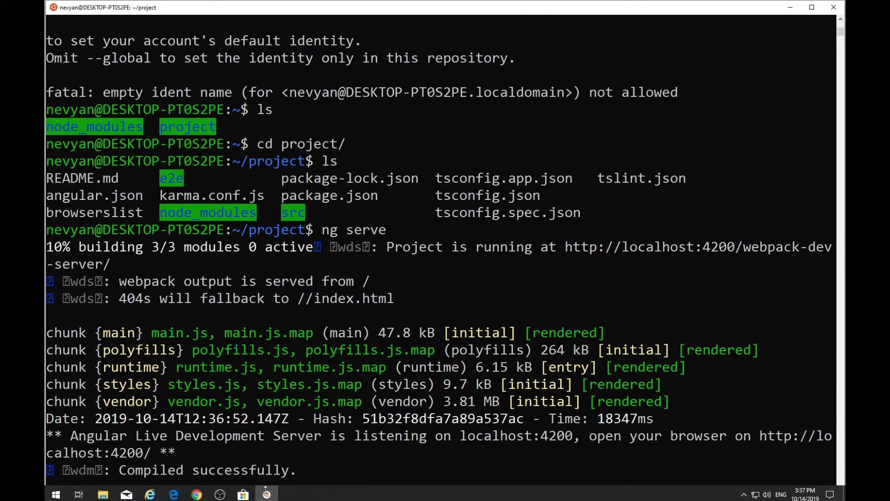
Switch to Chrome to view the Angular welcome page at localhost:4200
{"action": "left_click", "coordinate": [195, 493]}
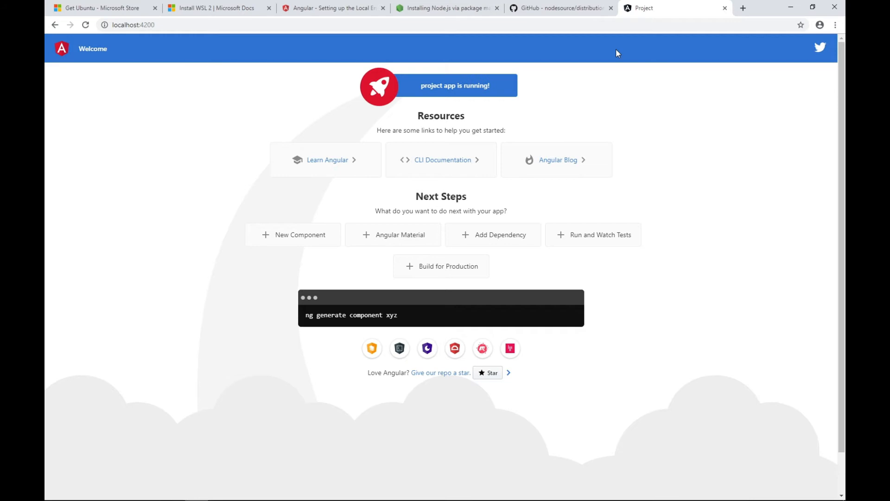
{"action": "mouse_move", "coordinate": [666, 267]}
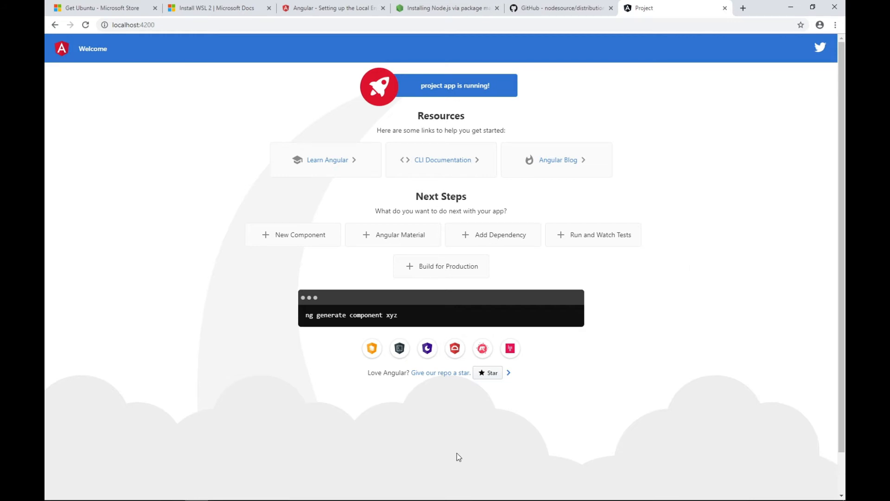
{"action": "mouse_move", "coordinate": [502, 443]}
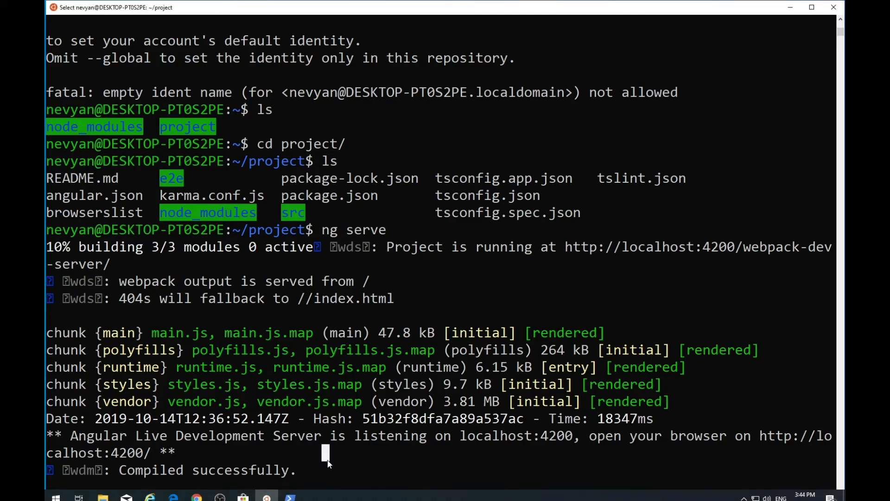
{"action": "mouse_move", "coordinate": [309, 402]}
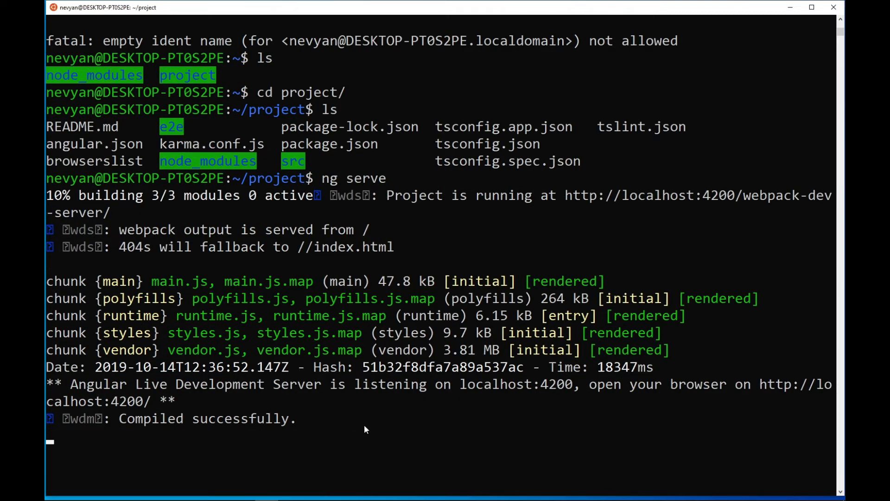
{"action": "mouse_move", "coordinate": [301, 403]}
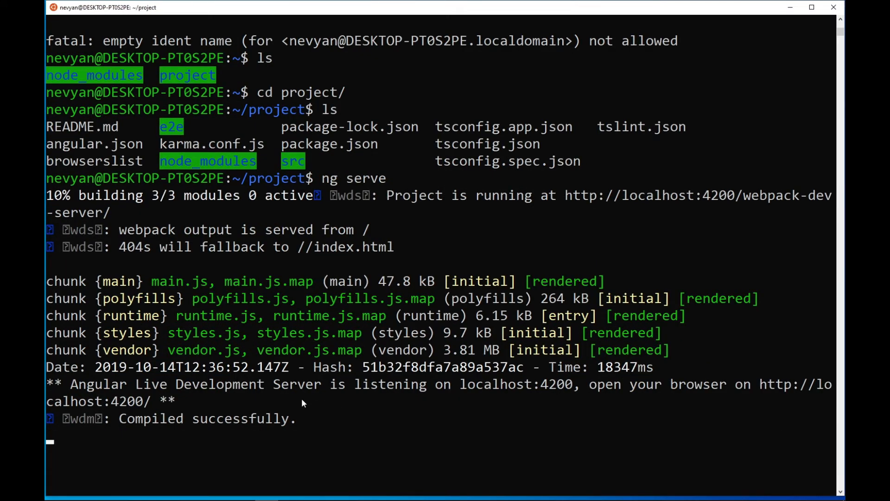
Stop ng serve and open the project folder in VS Code with 'code .'
{"action": "key", "text": "ctrl+c"}
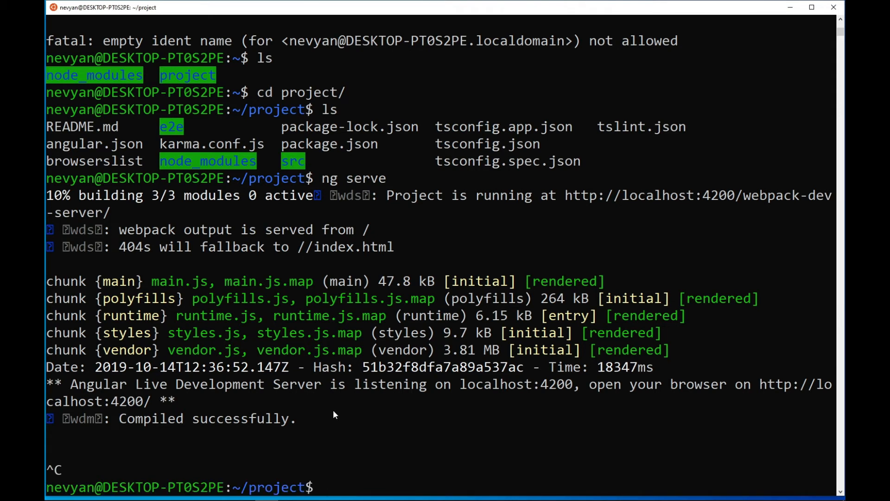
{"action": "type", "text": "code"}
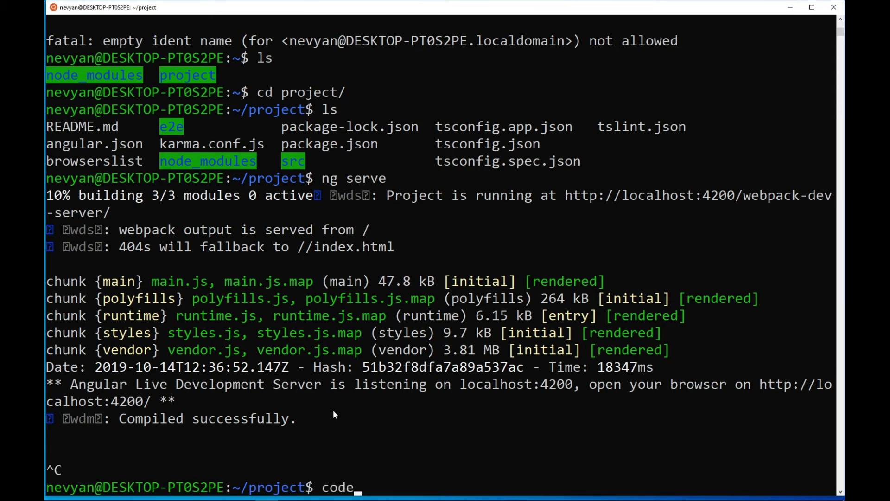
{"action": "type", "text": "."}
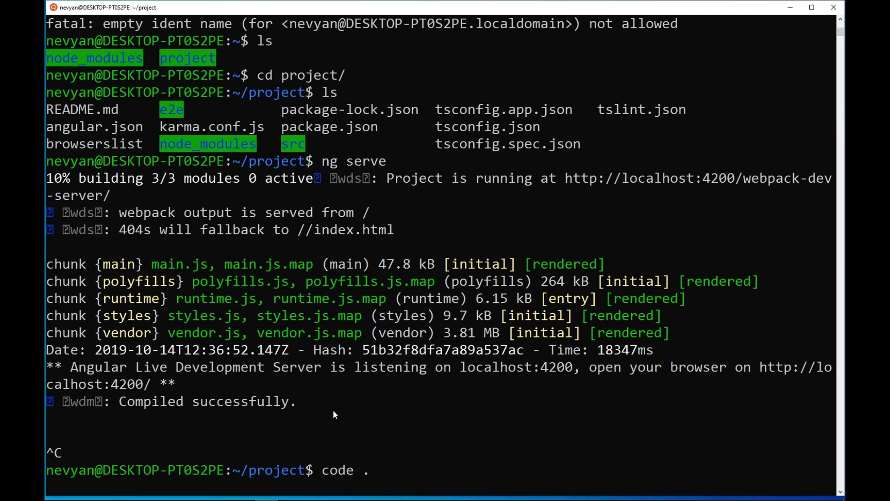
{"action": "mouse_move", "coordinate": [290, 458]}
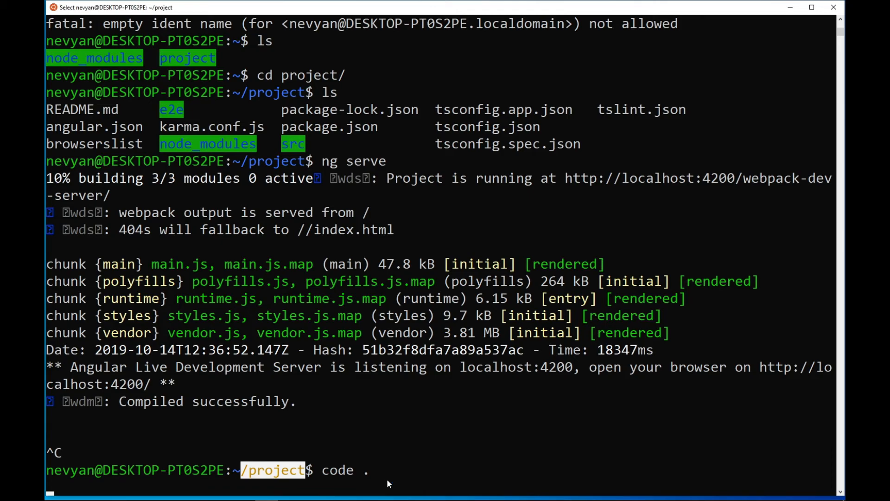
{"action": "key", "text": "enter"}
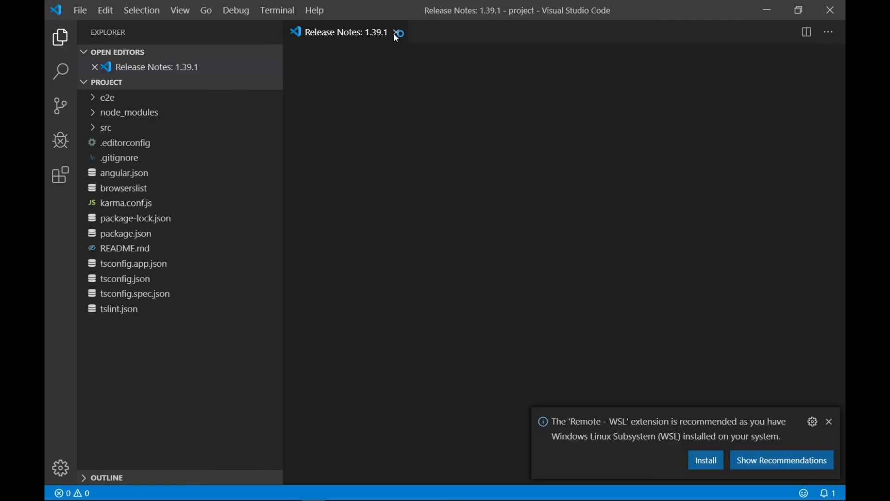
Close Release Notes and expand src > app in the Explorer
{"action": "left_click", "coordinate": [399, 32]}
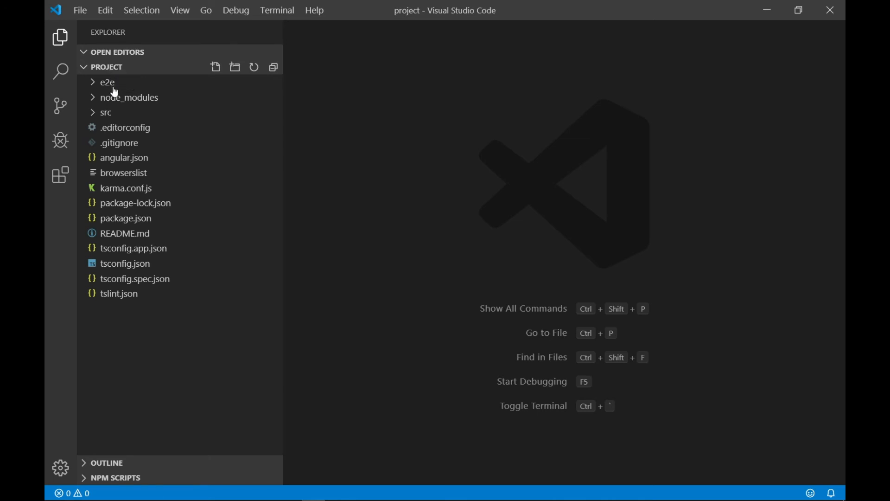
{"action": "left_click", "coordinate": [106, 112]}
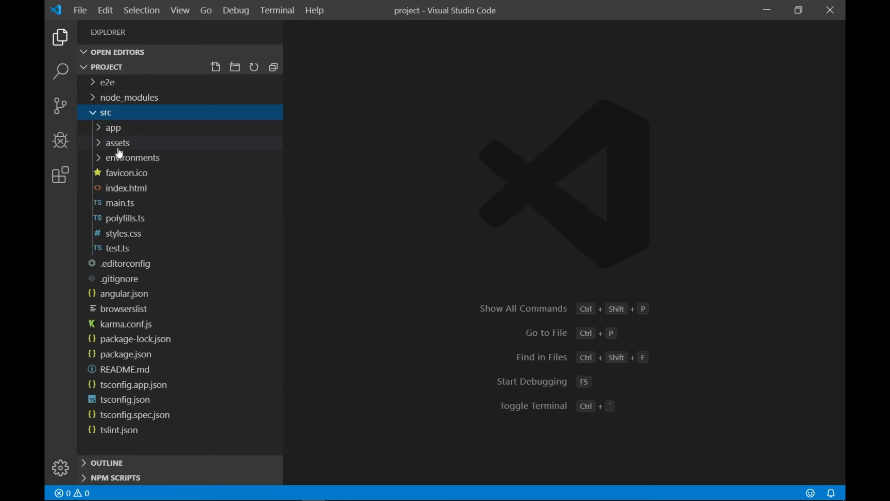
{"action": "left_click", "coordinate": [113, 127]}
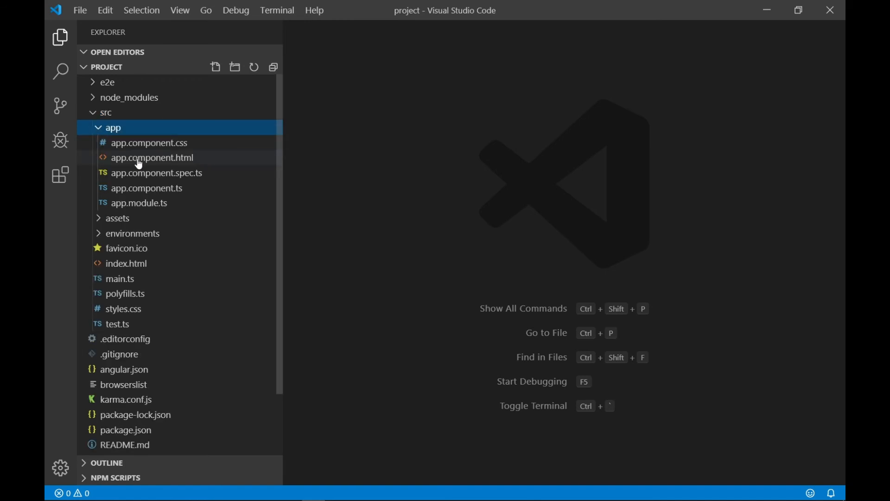
{"action": "double_click", "coordinate": [152, 157]}
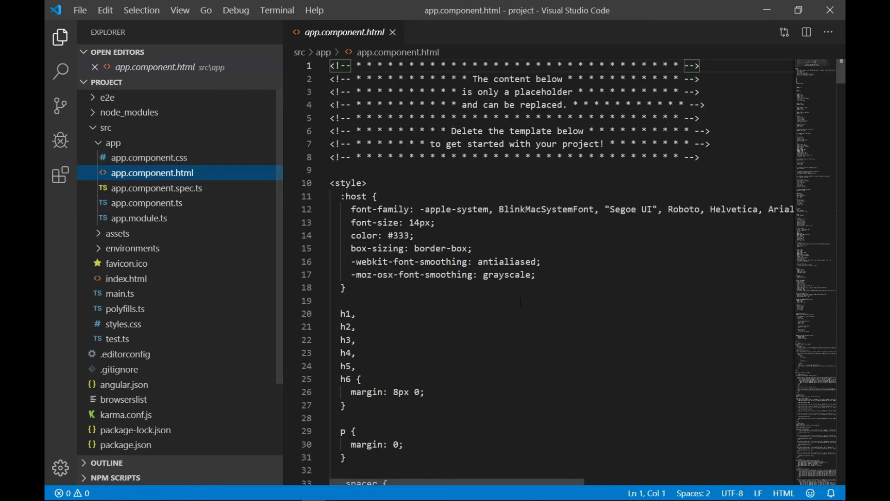
Retype the title in app.component.ts as 'WSL project'
{"action": "left_click", "coordinate": [146, 203]}
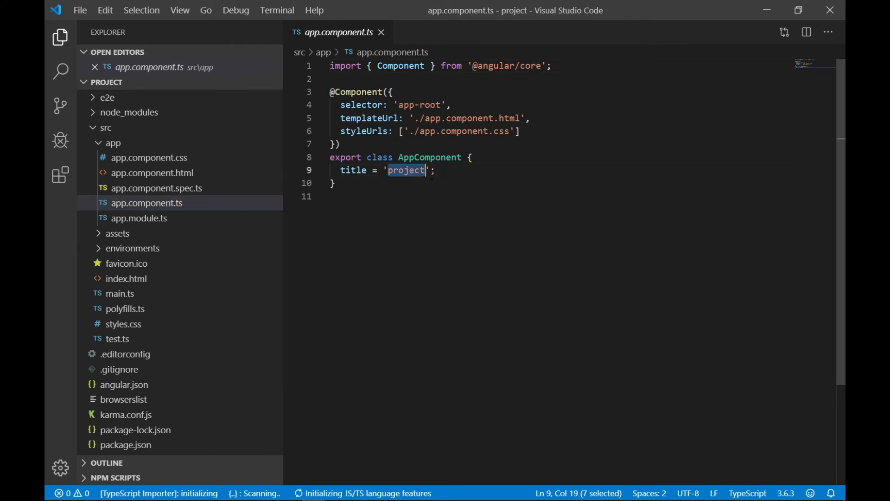
{"action": "type", "text": "WSL"}
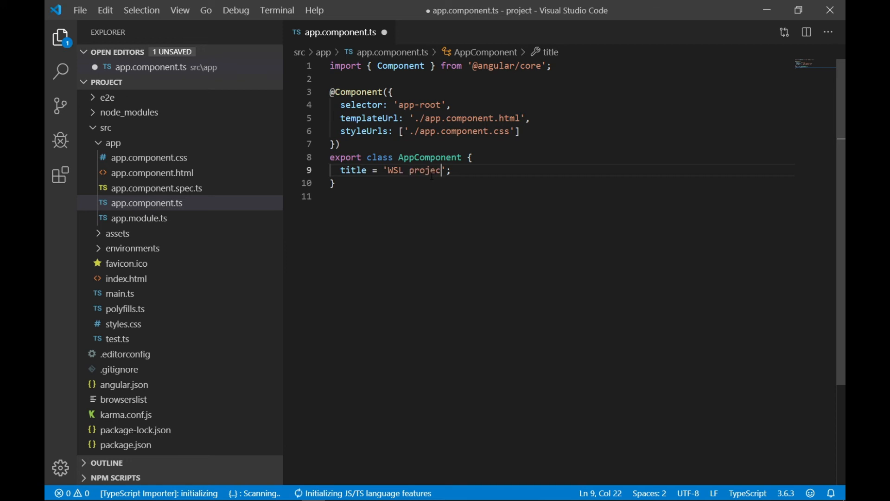
{"action": "type", "text": "t"}
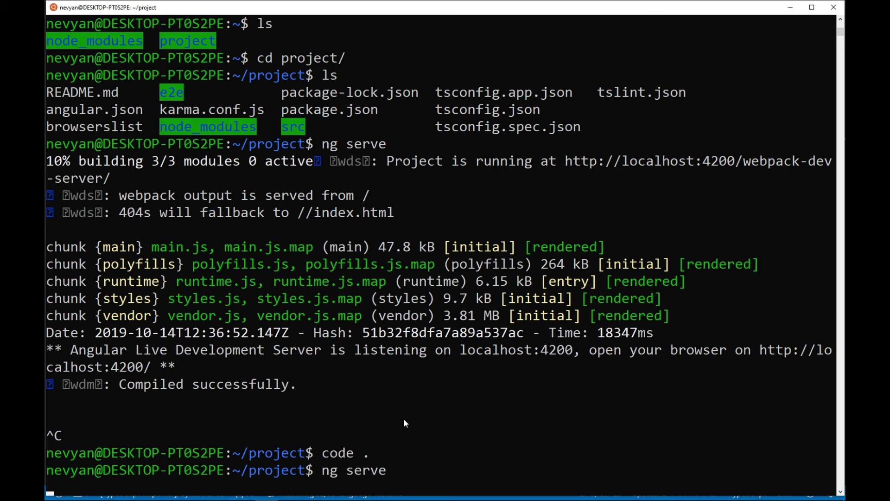
{"action": "mouse_move", "coordinate": [406, 407]}
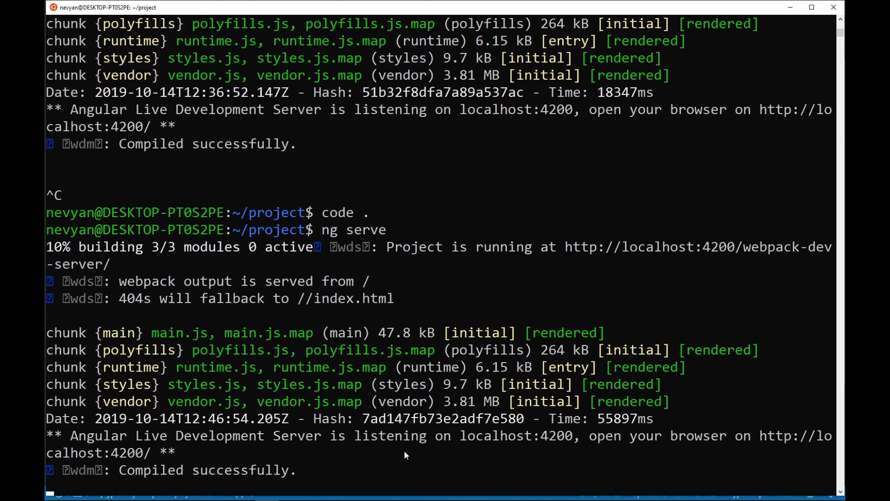
Switch to the browser once ng serve has compiled successfully again
{"action": "key", "text": "alt+tab"}
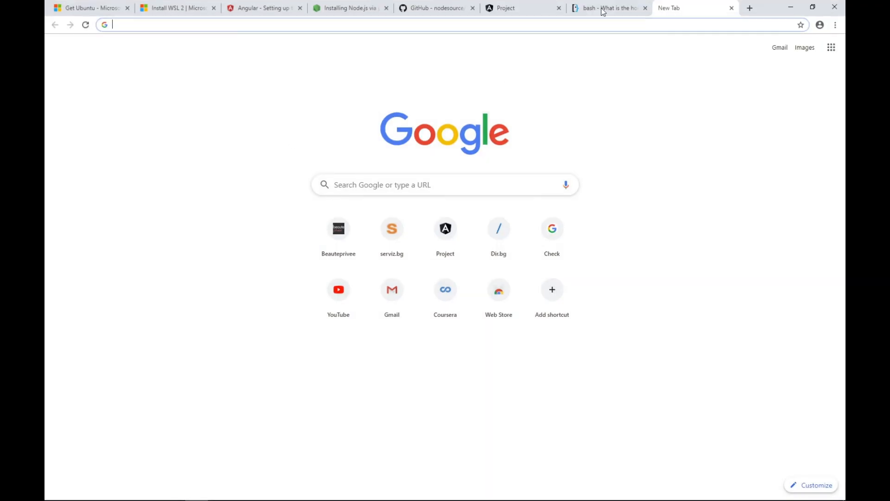
Select the localhost:4200 tab to see 'WSL project app is running!'
{"action": "left_click", "coordinate": [519, 7]}
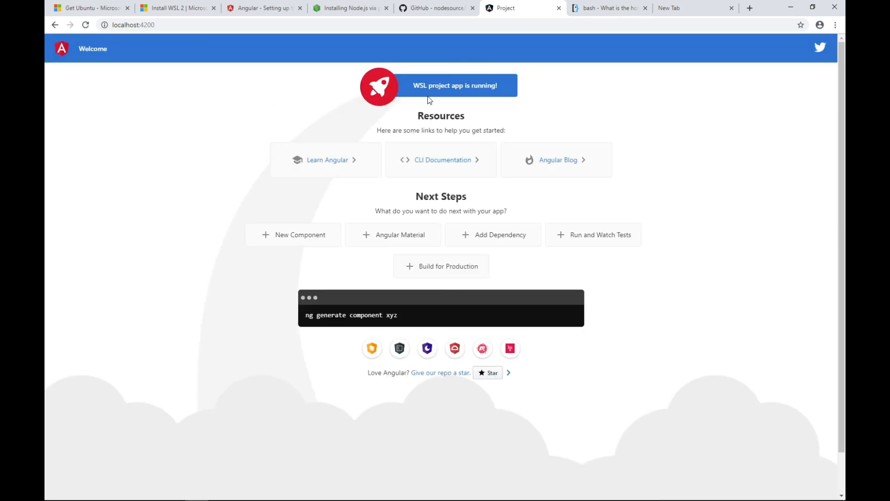
{"action": "mouse_move", "coordinate": [421, 83]}
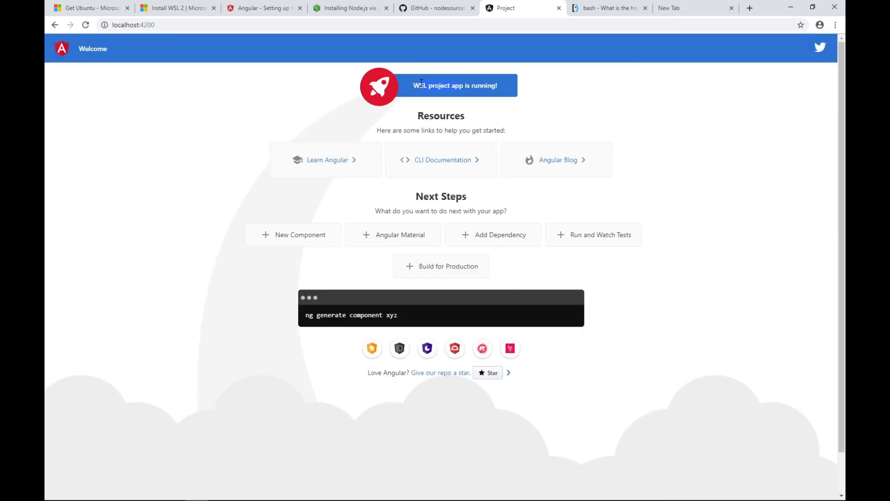